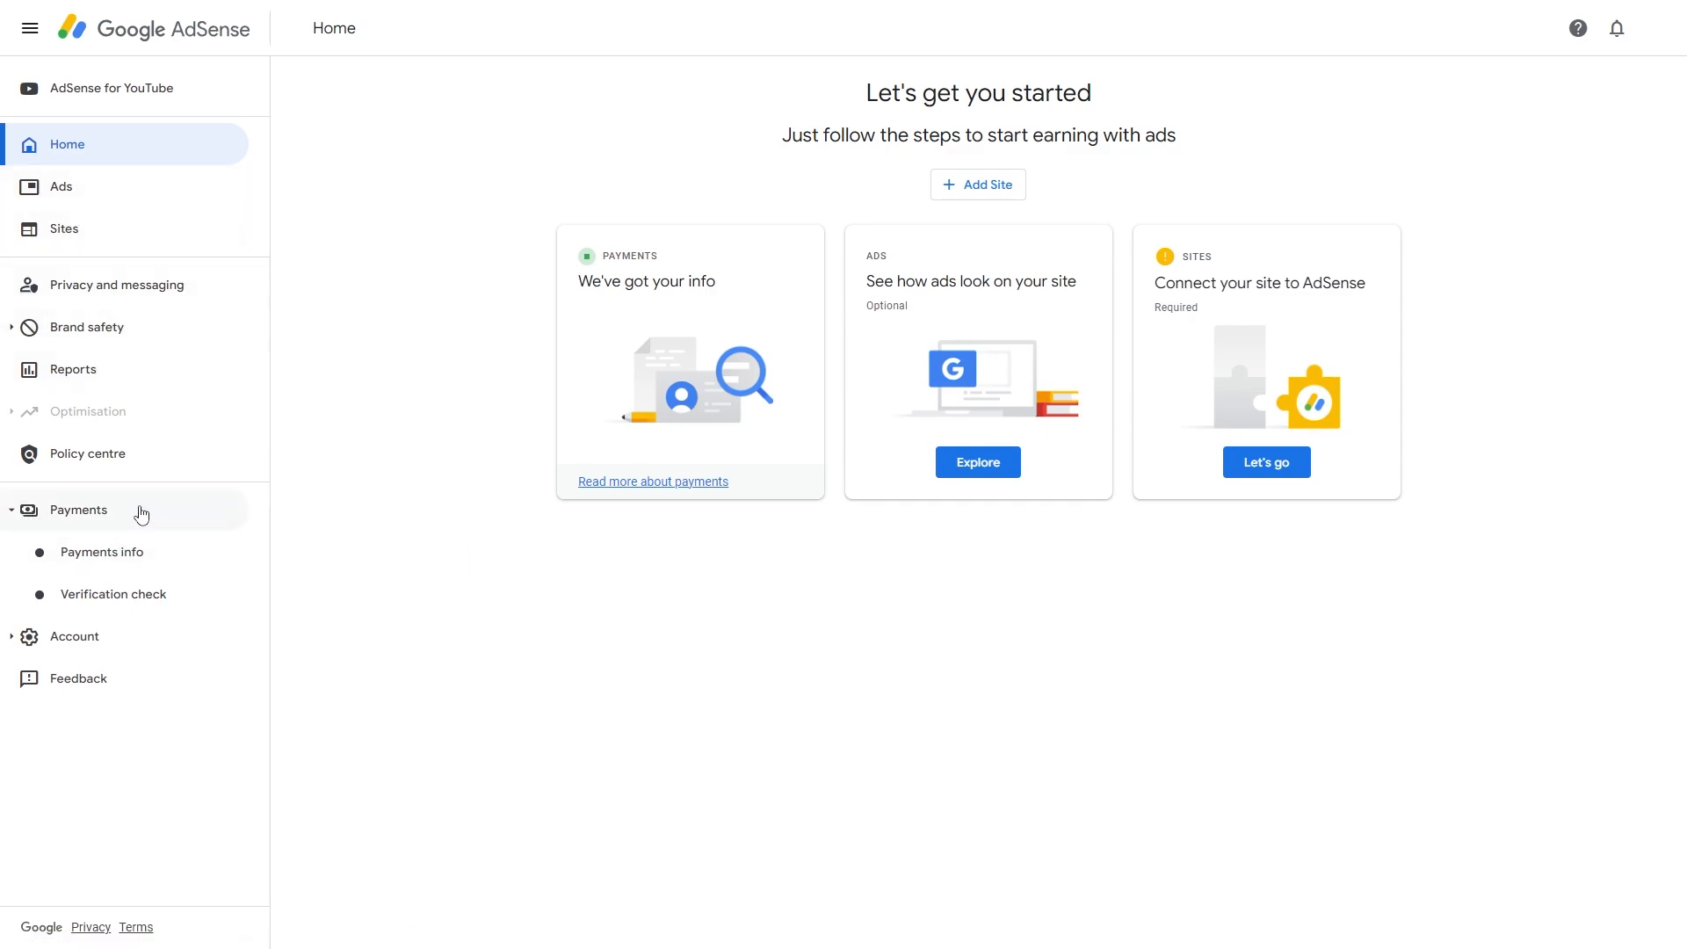
- Show the Verification check page with identity and address verification completed
click(112, 593)
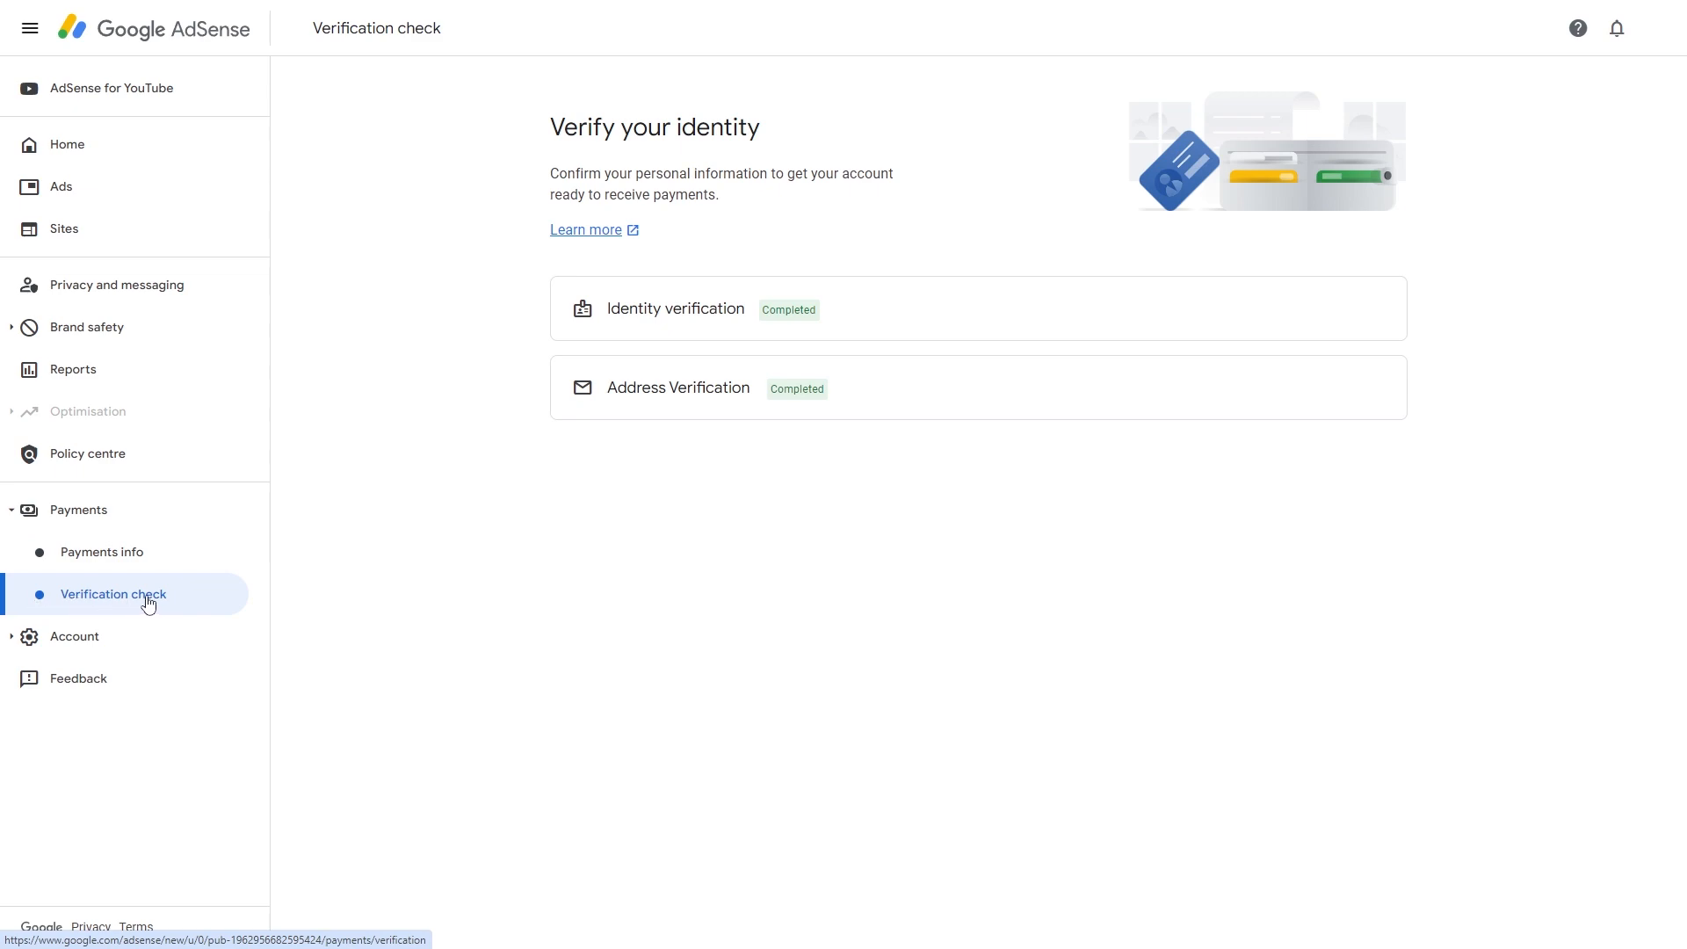
mouse_move(475, 633)
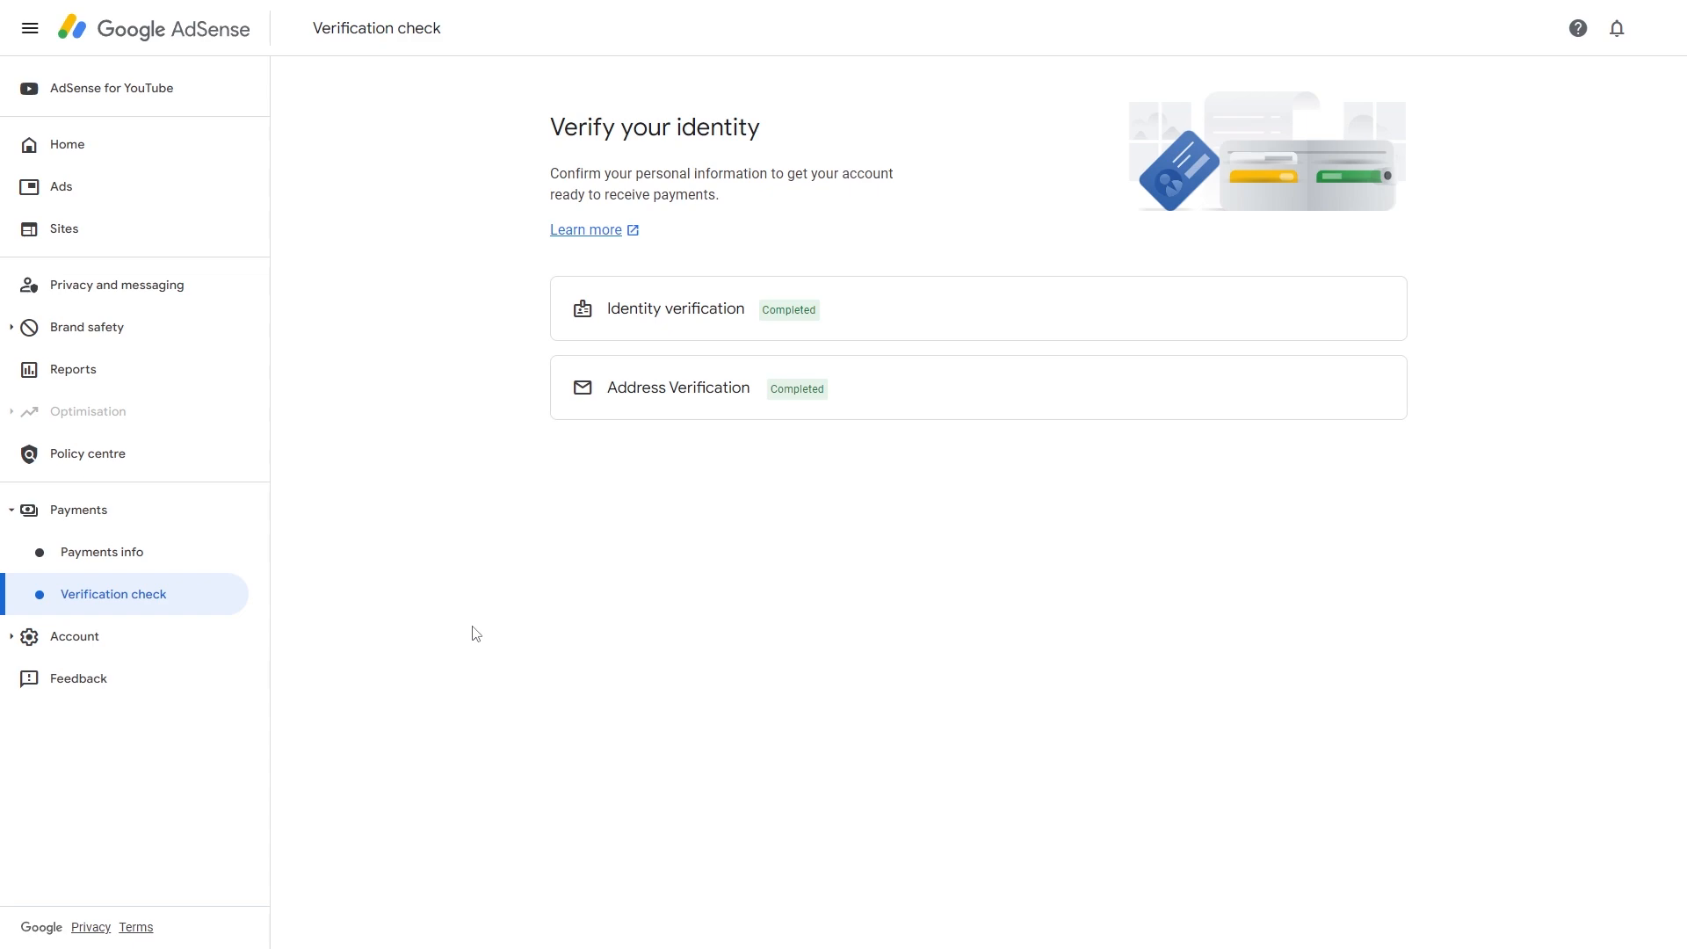
mouse_move(624, 560)
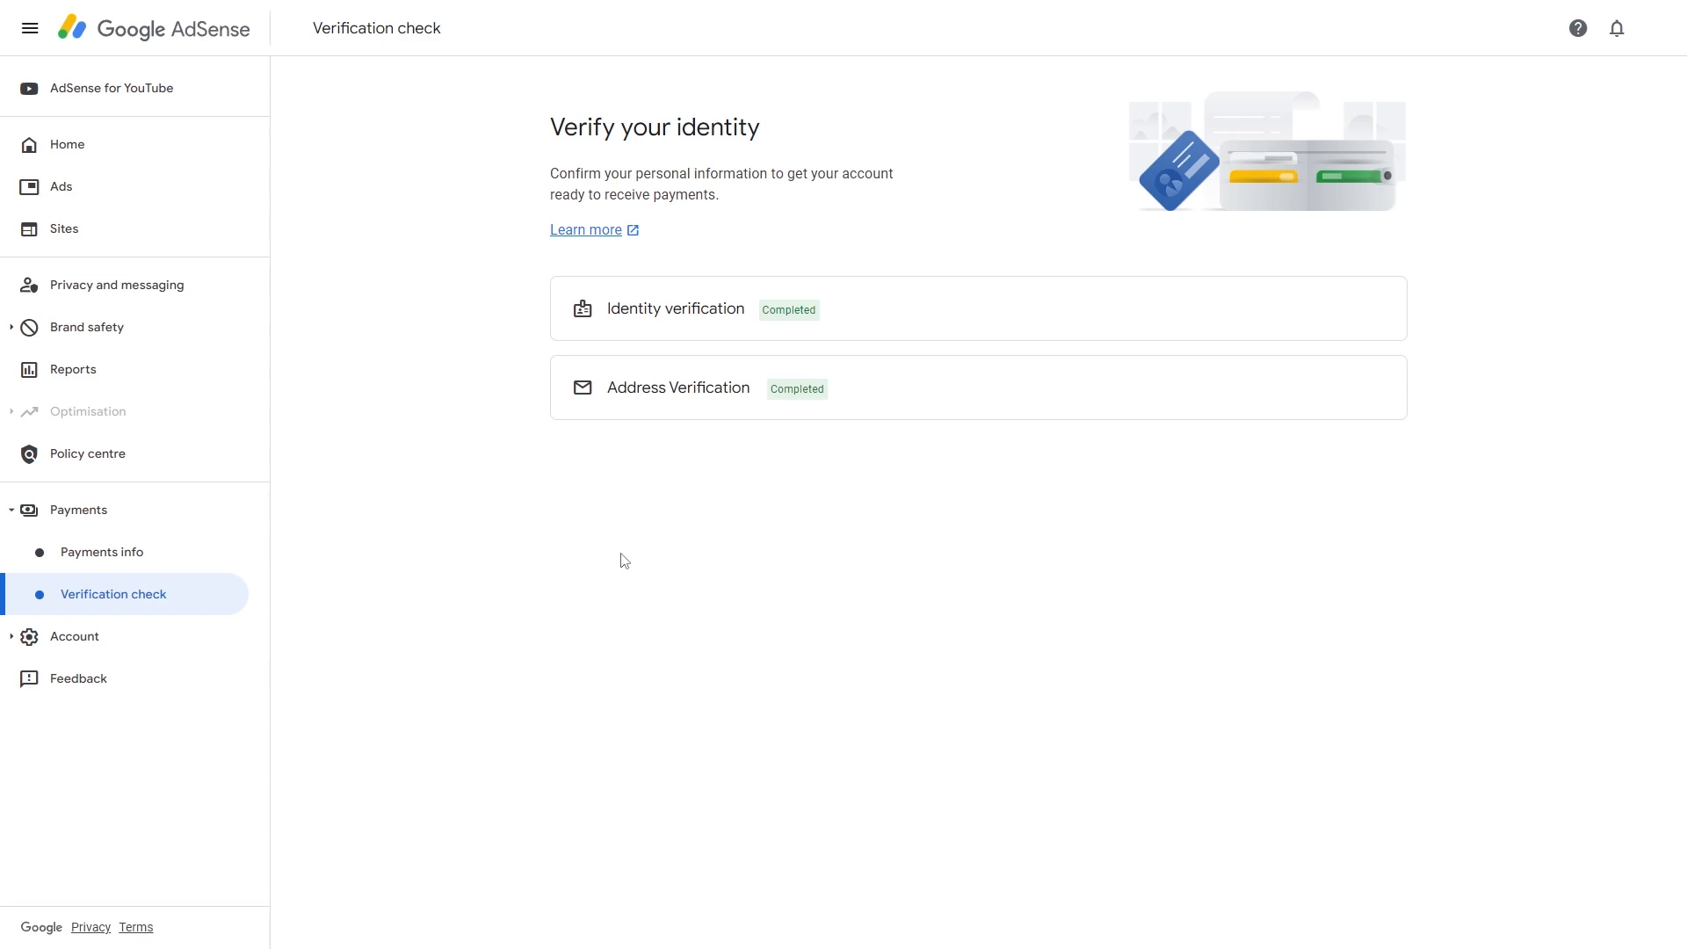
mouse_move(280, 577)
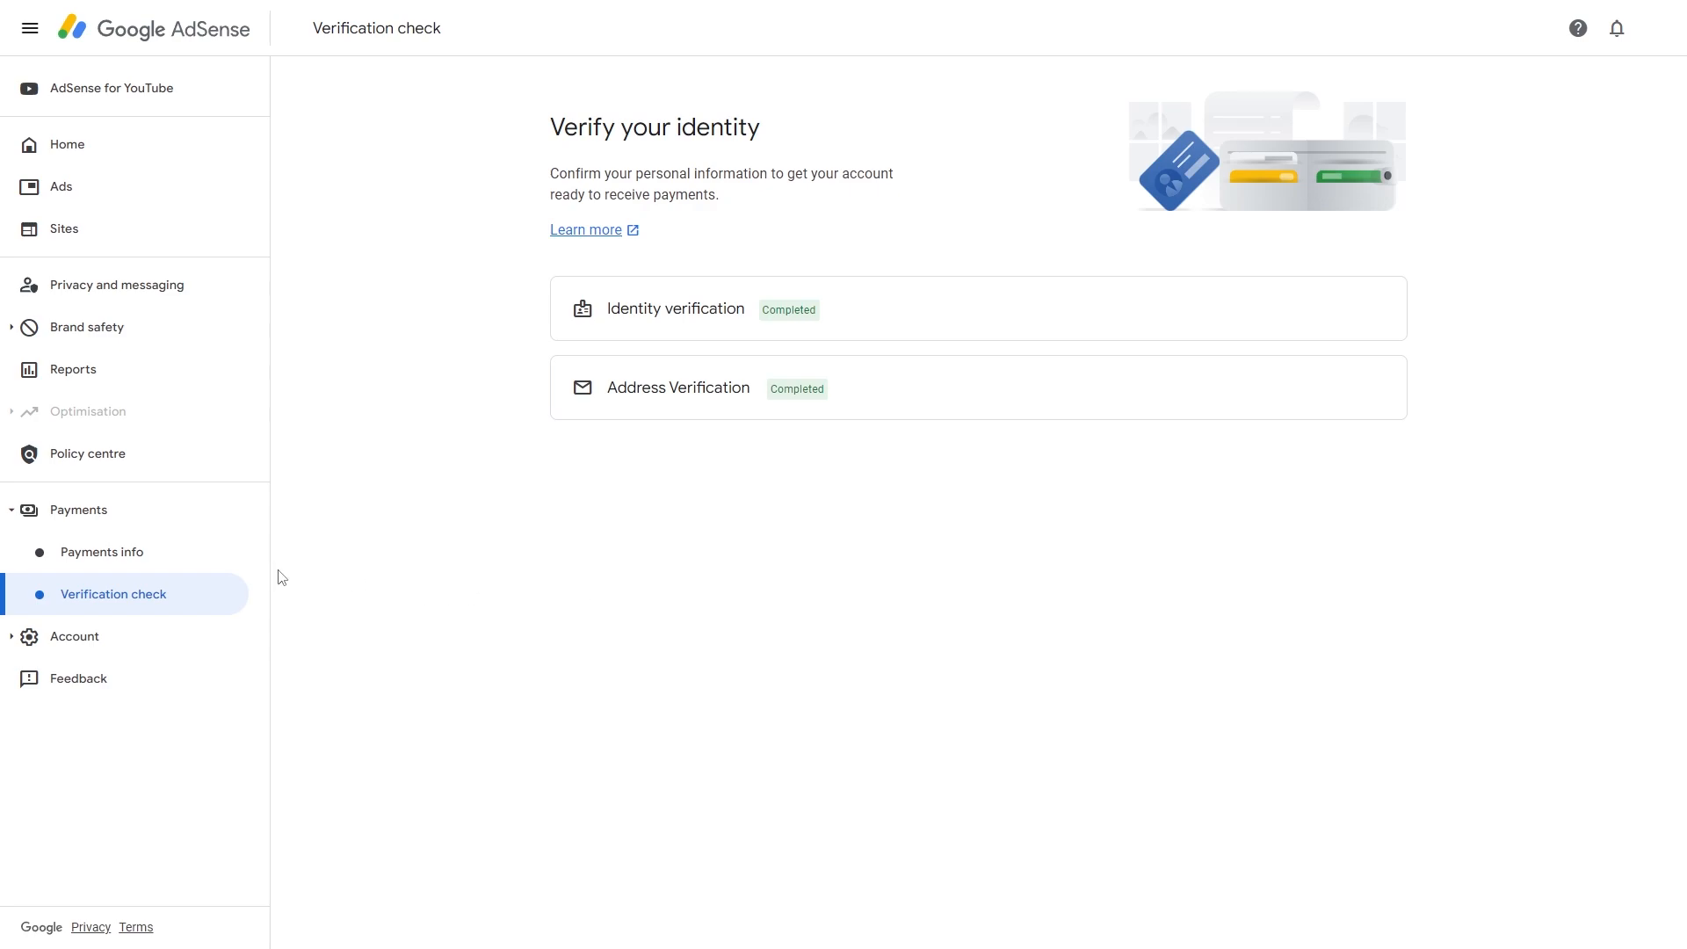
mouse_move(102, 551)
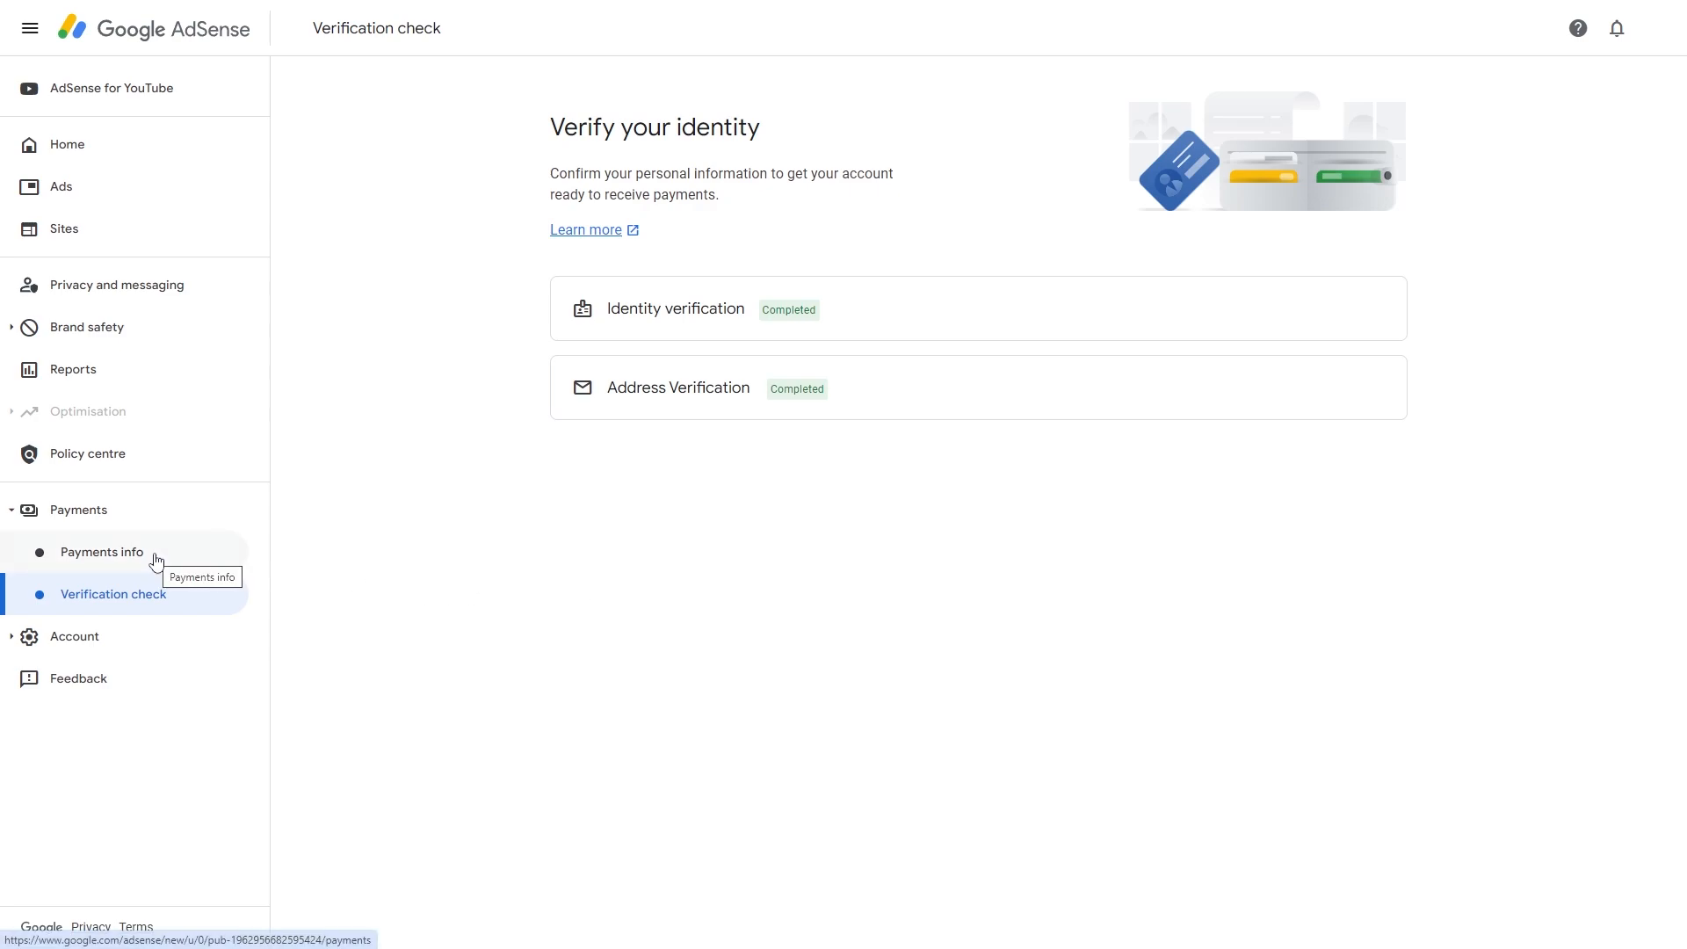
- Show Payments info and expand the payments account list to switch to the YouTube account
click(100, 552)
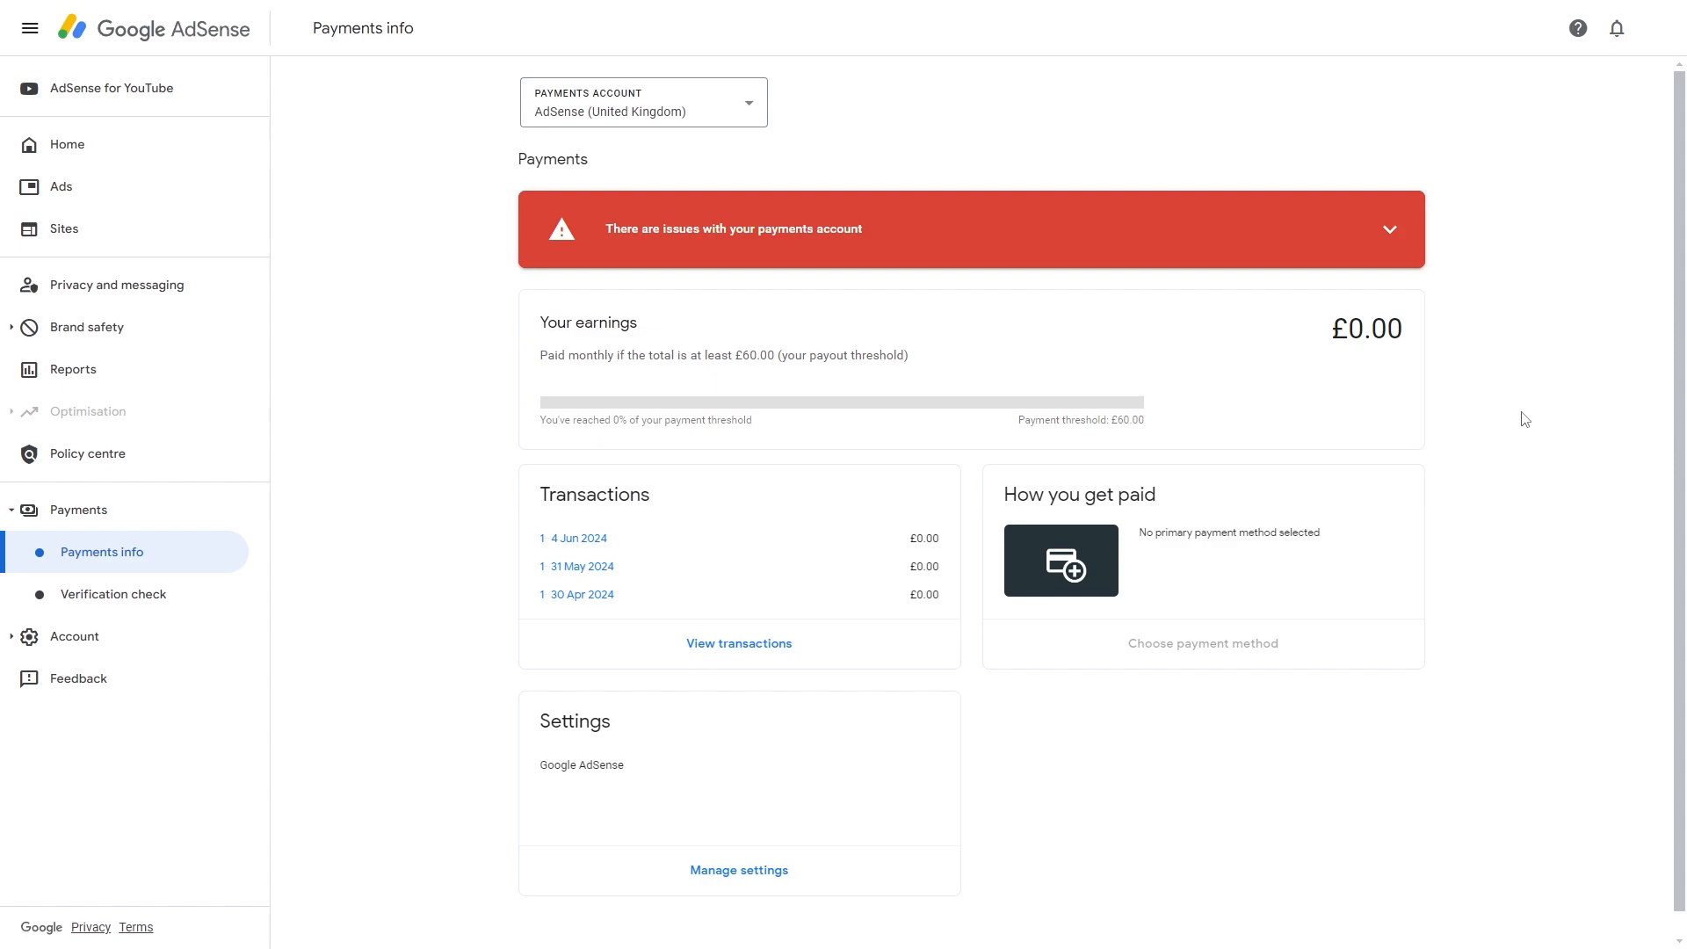
mouse_move(1474, 592)
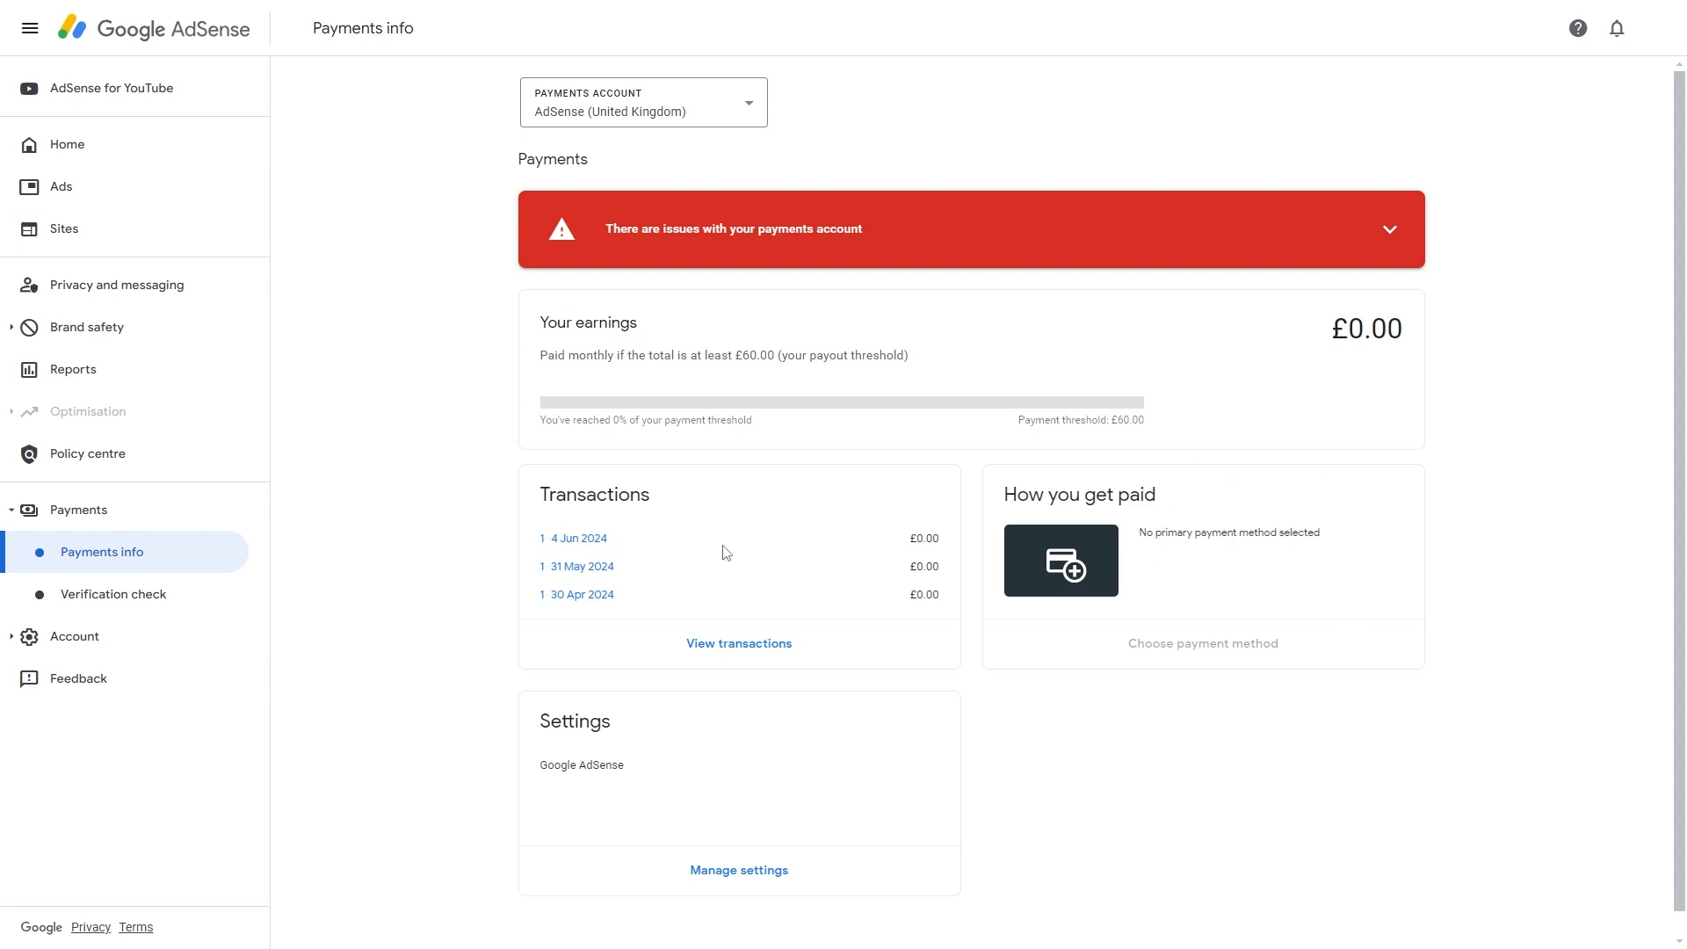
mouse_move(636, 97)
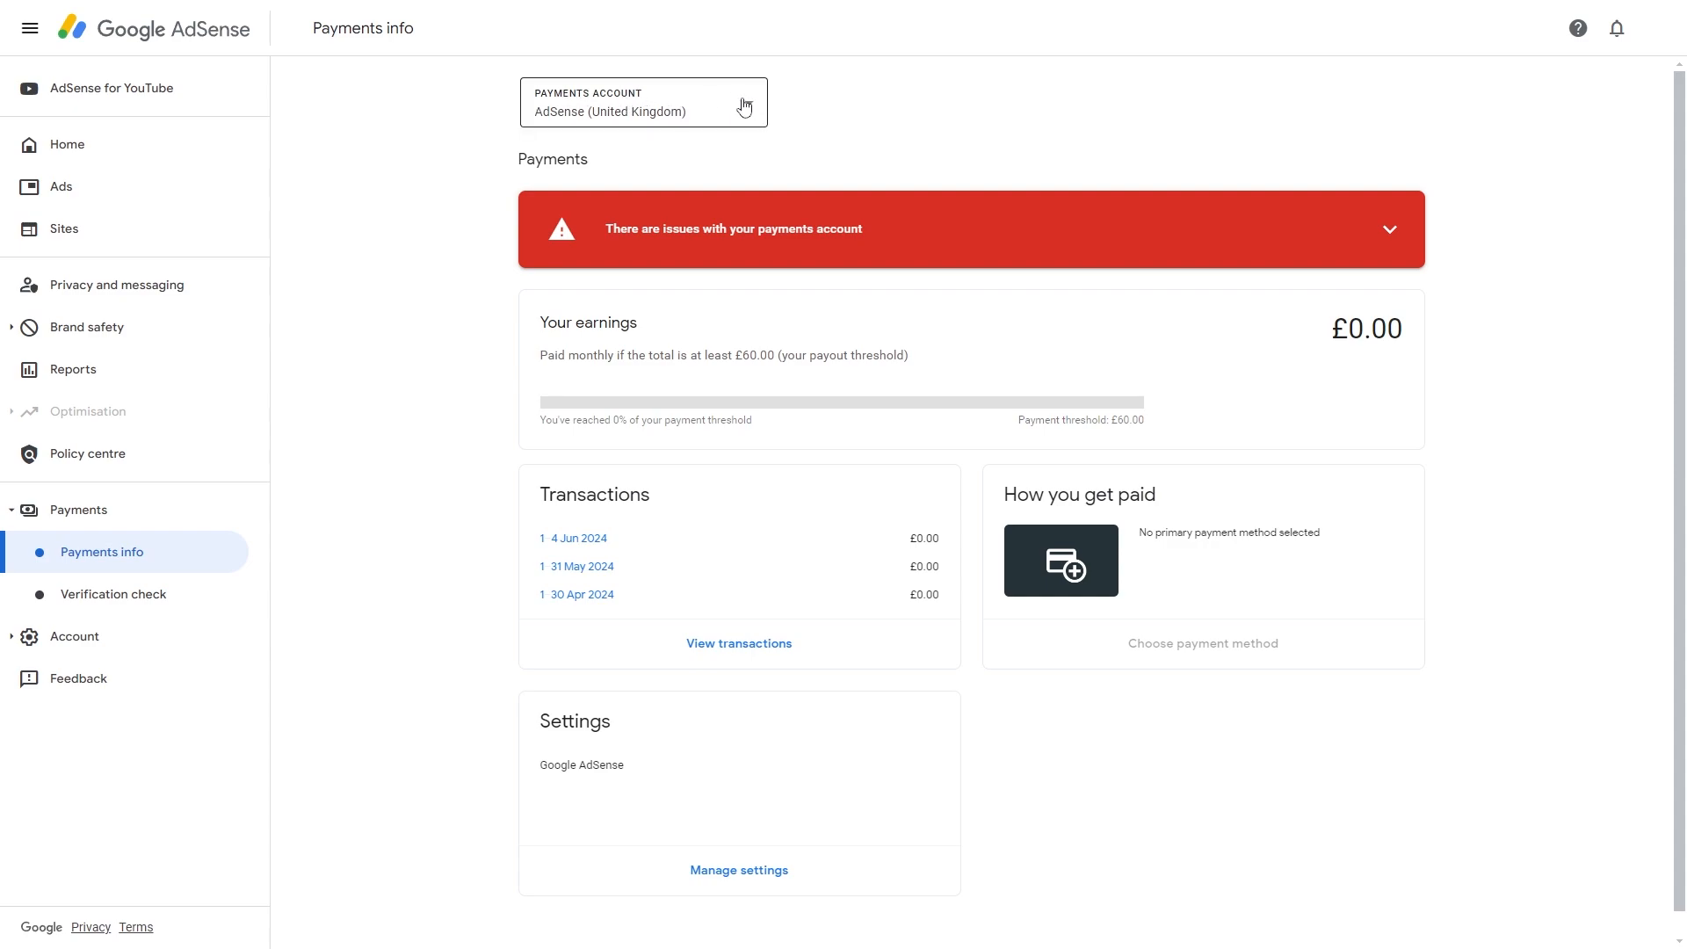
click(643, 102)
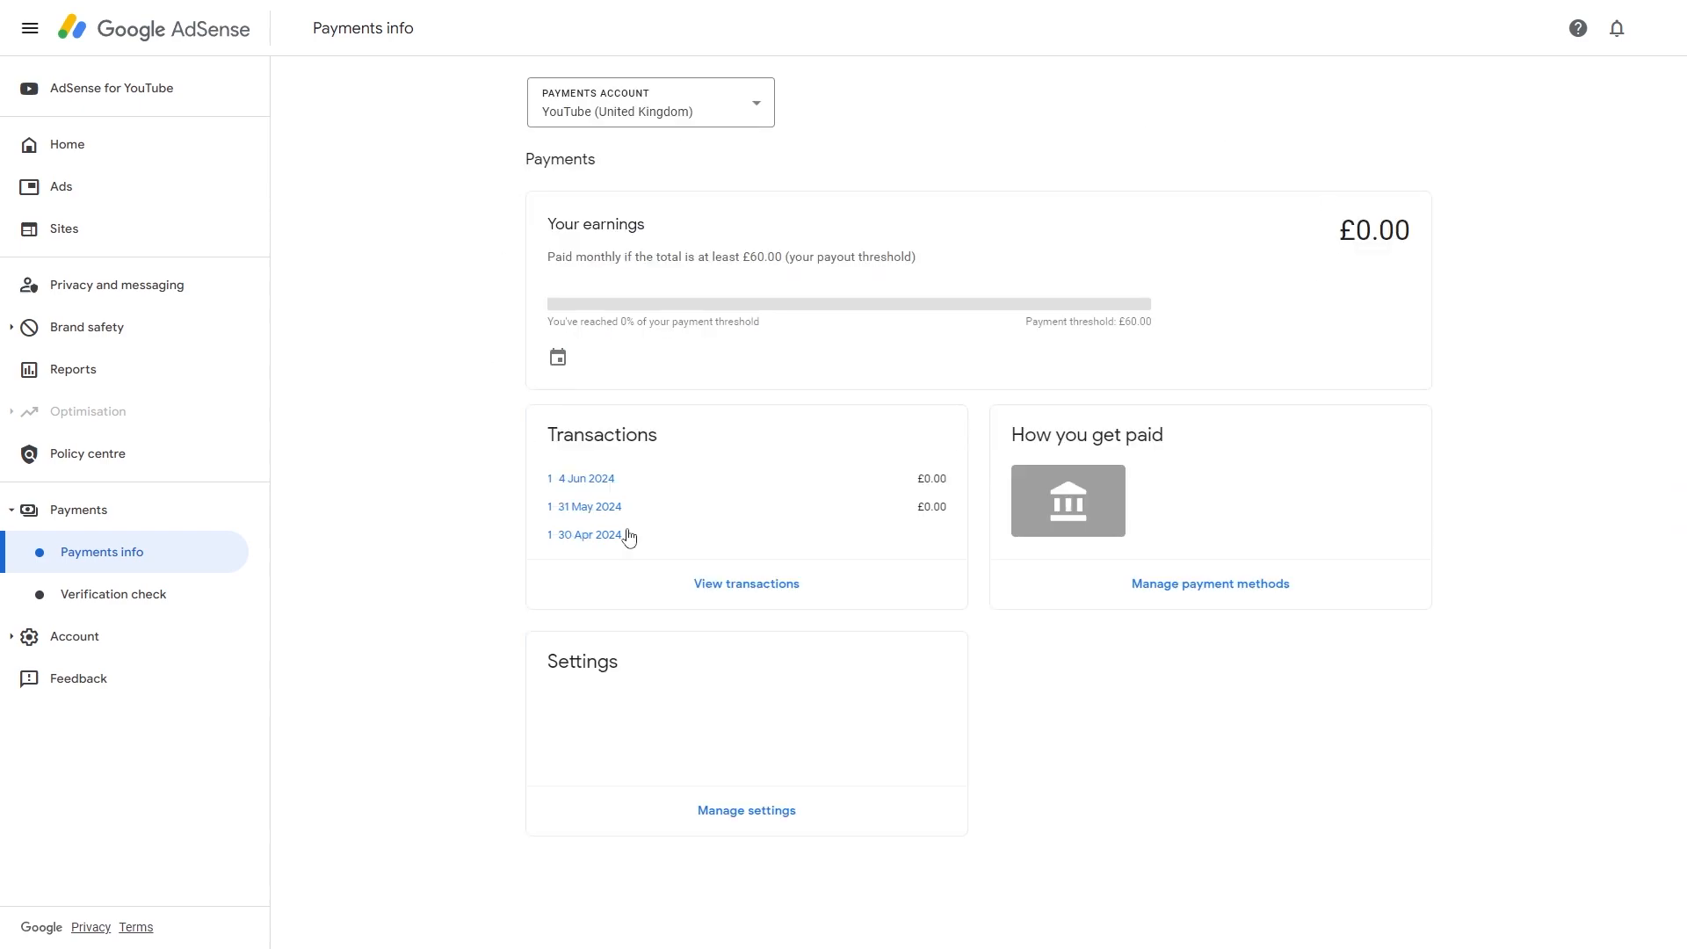
mouse_move(1130, 663)
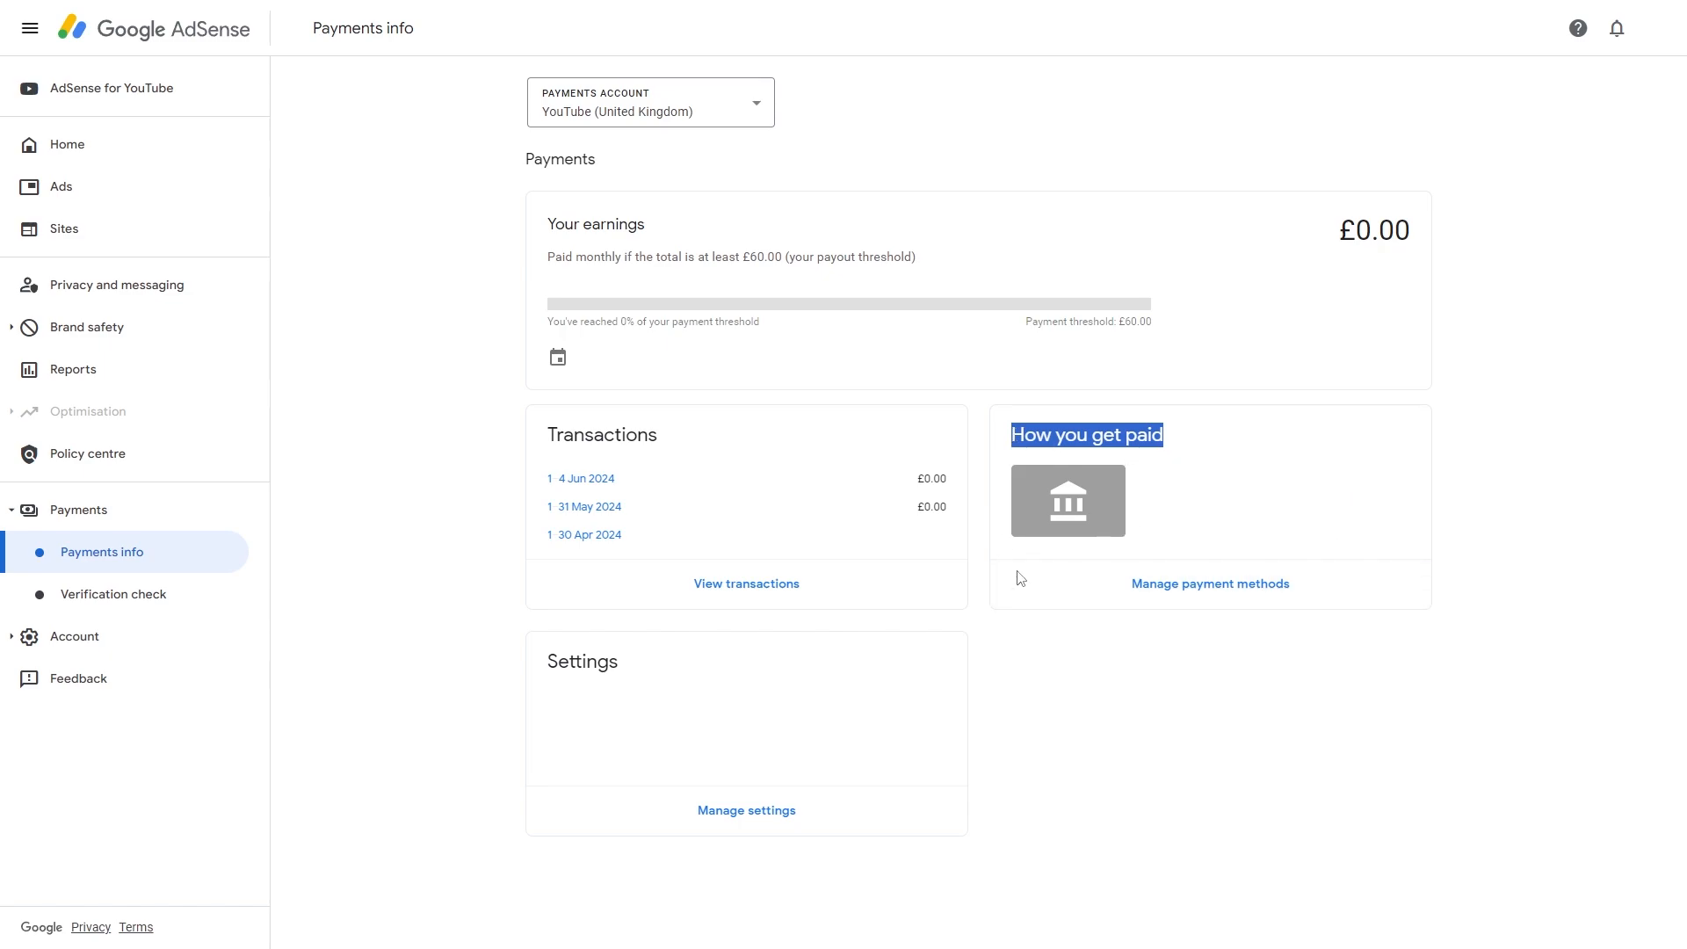
mouse_move(1209, 583)
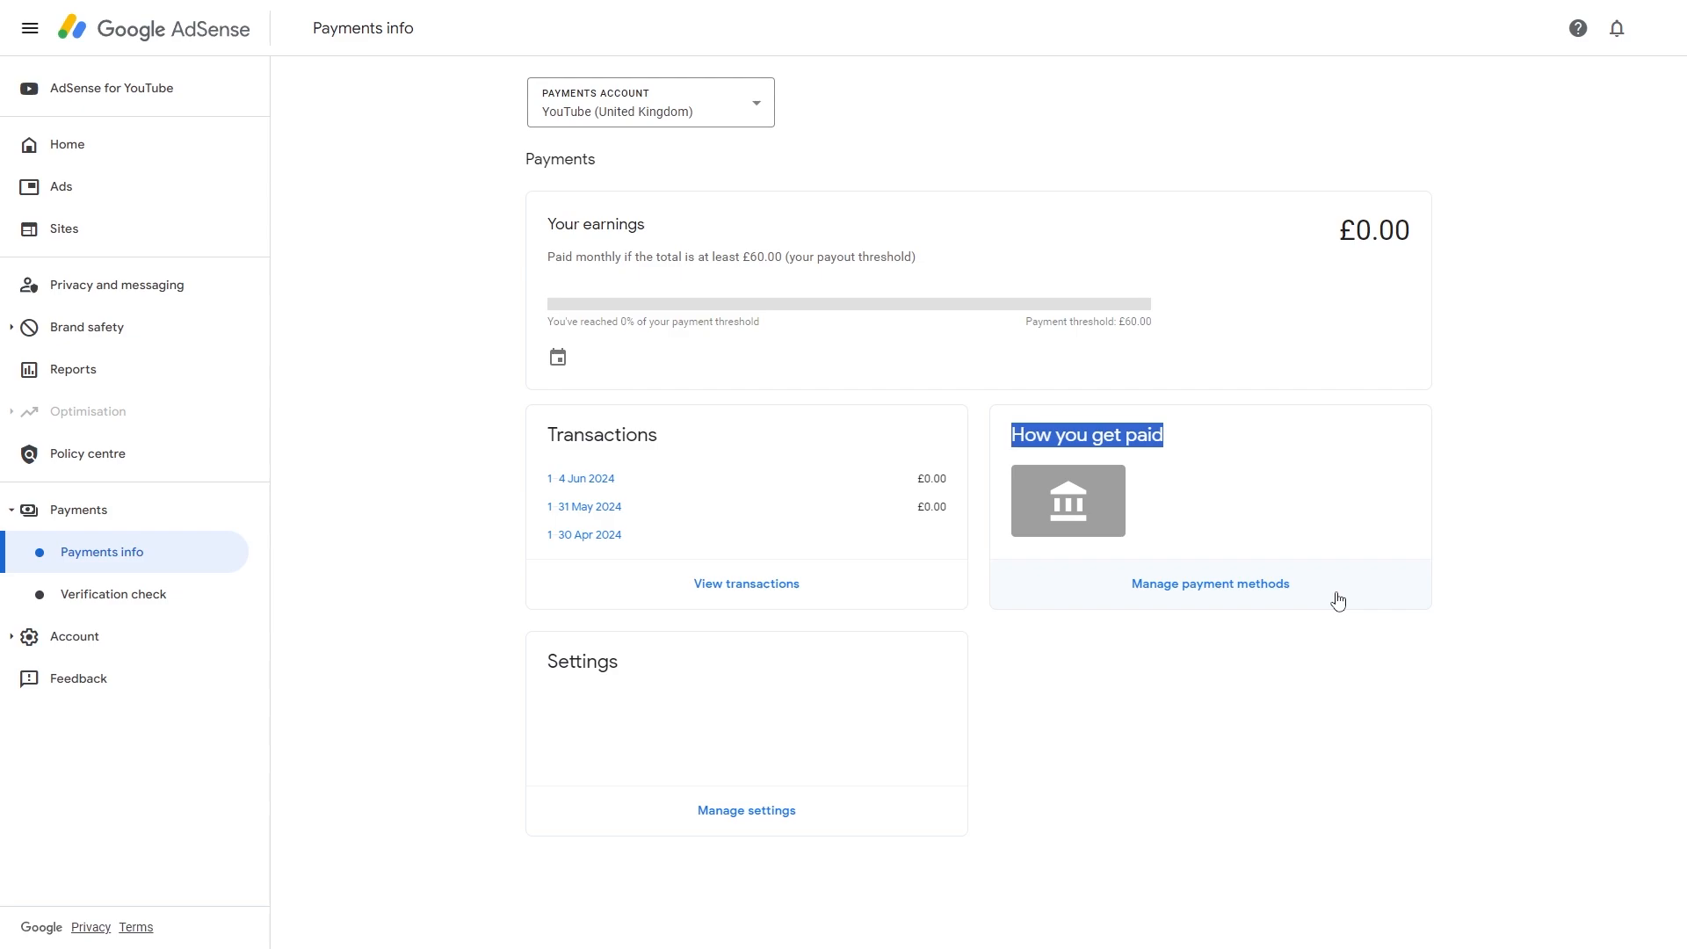
mouse_move(989, 629)
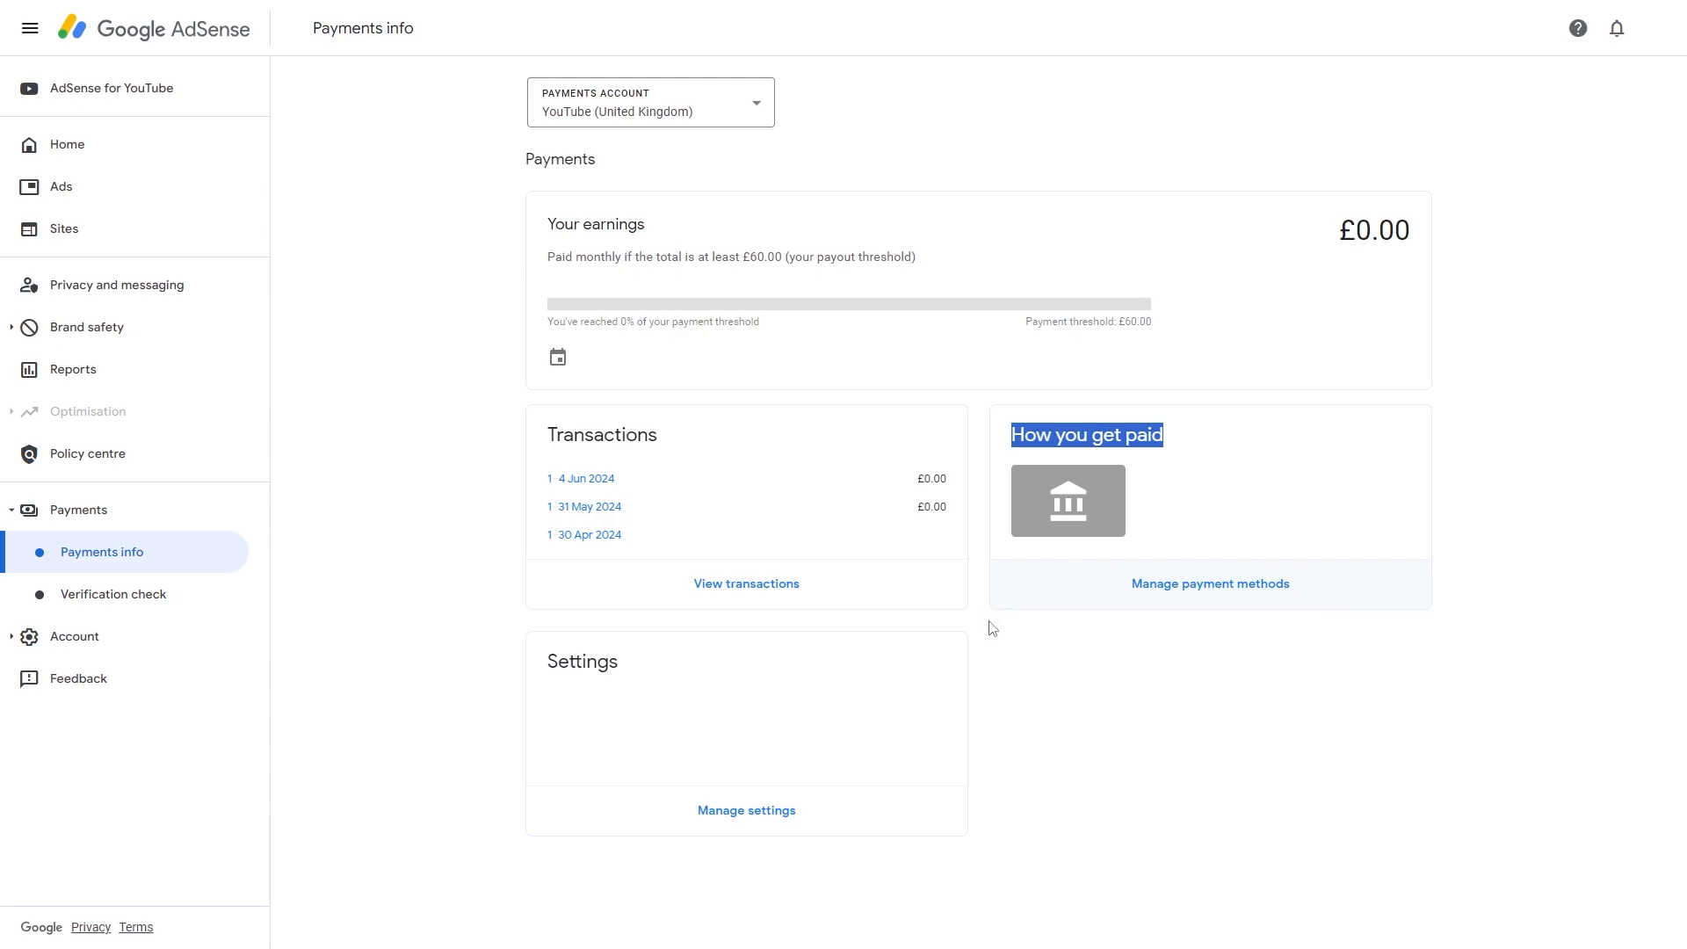
mouse_move(1244, 587)
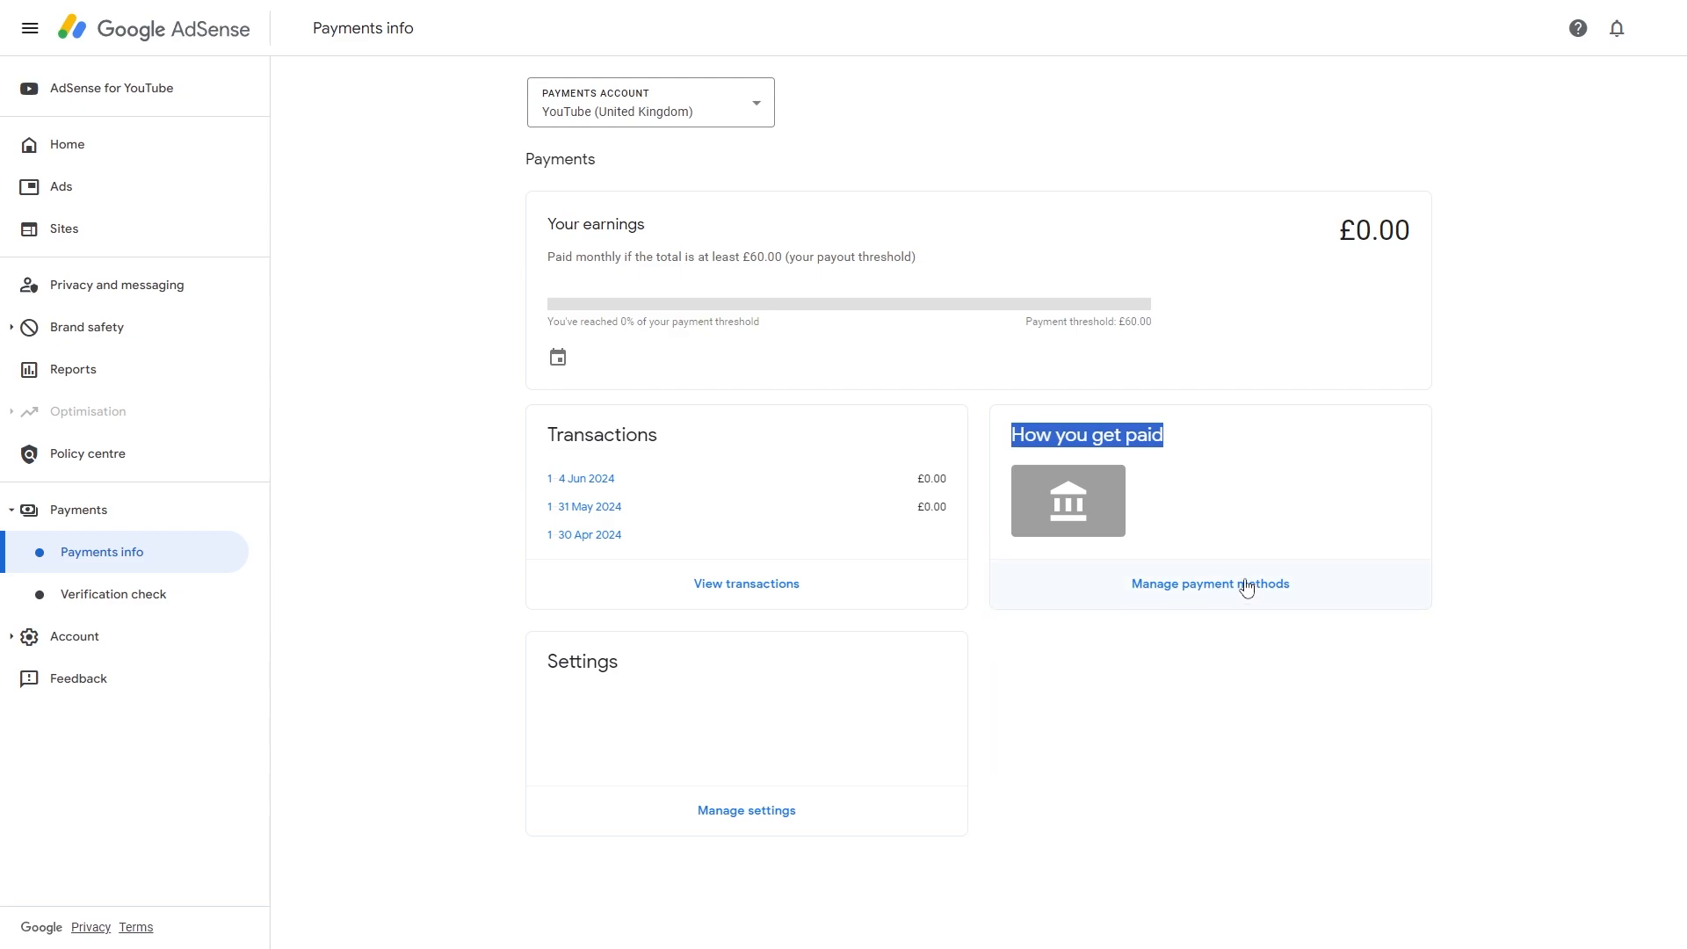
mouse_move(1191, 595)
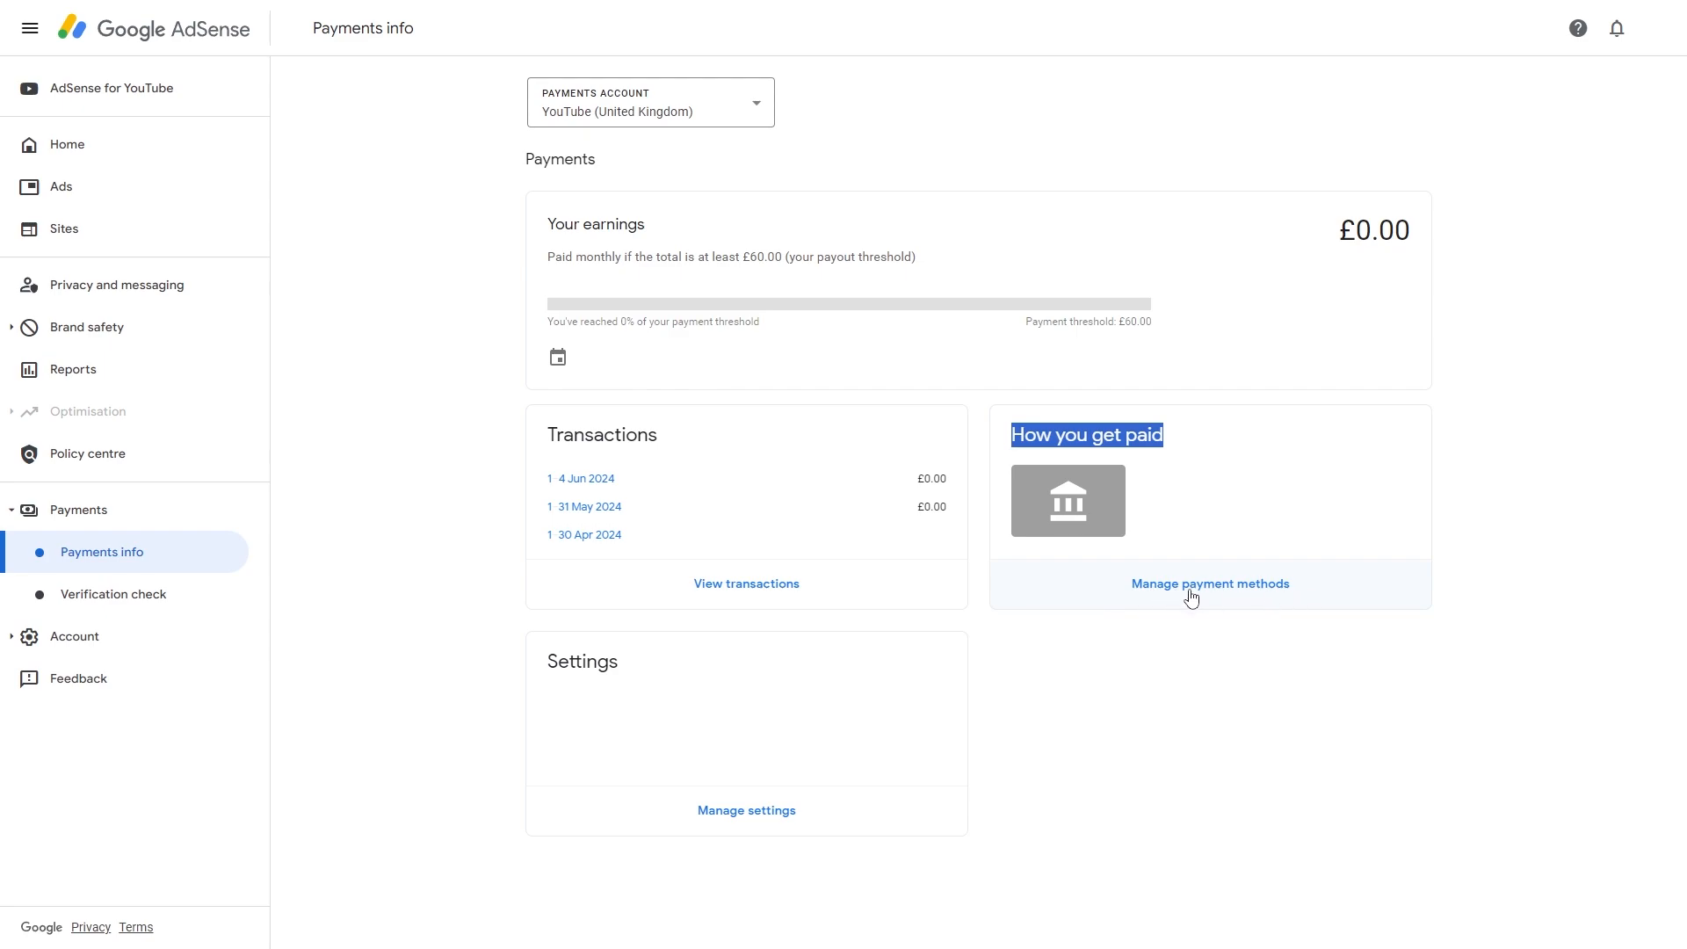
click(1209, 583)
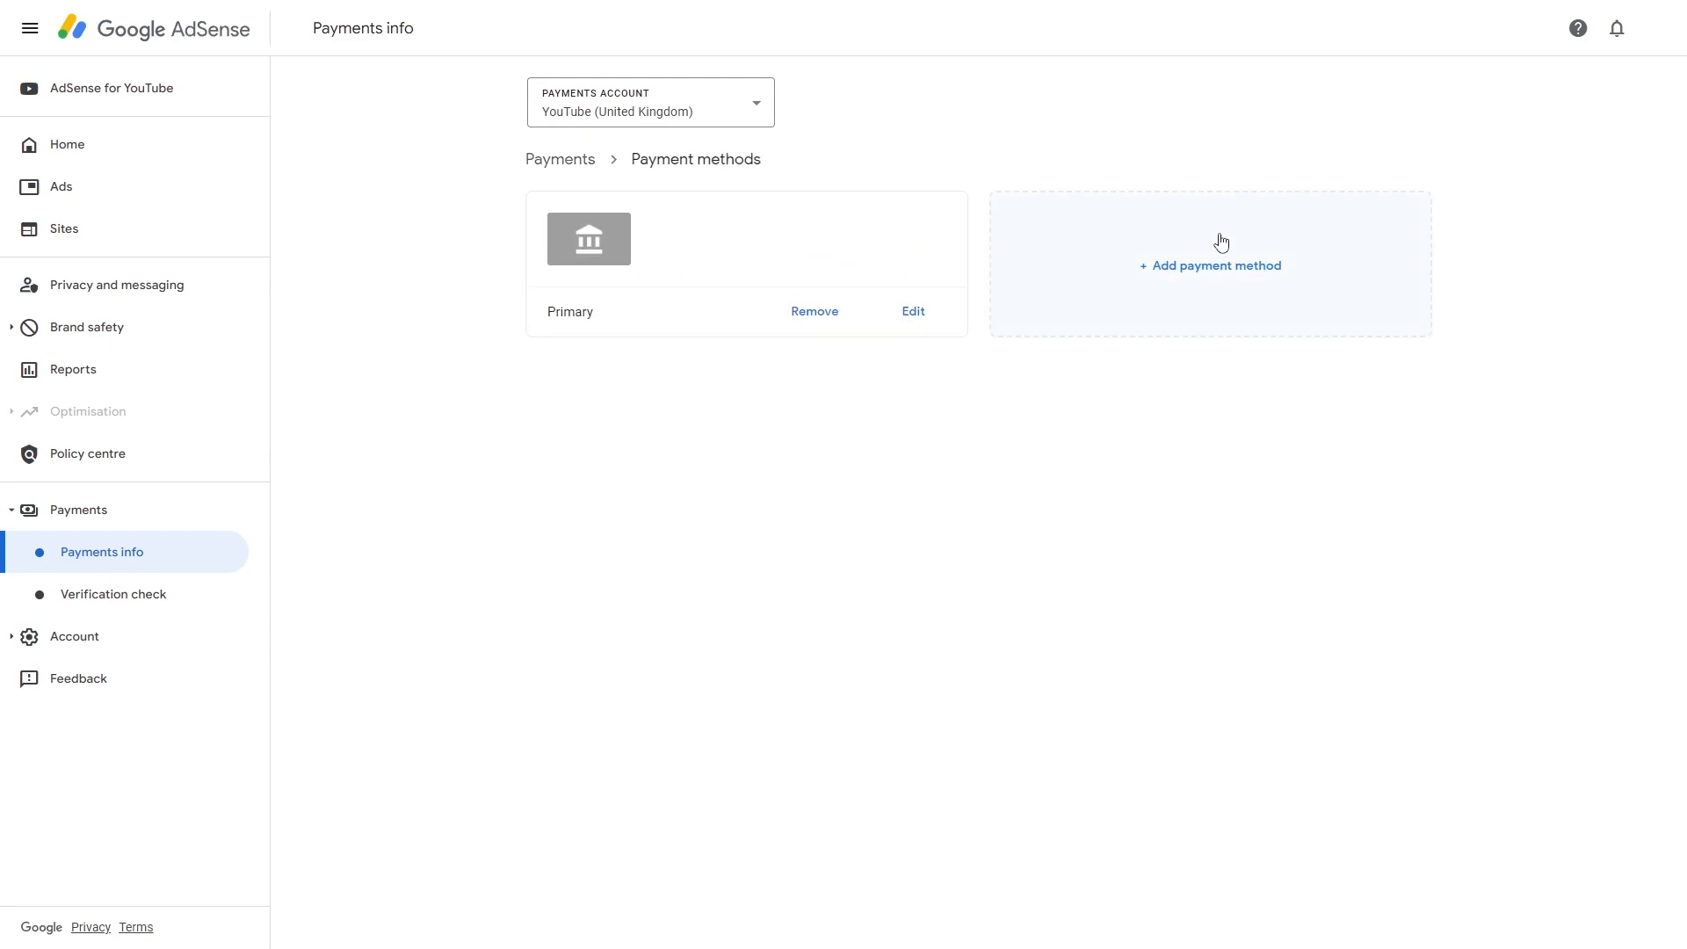
click(1208, 265)
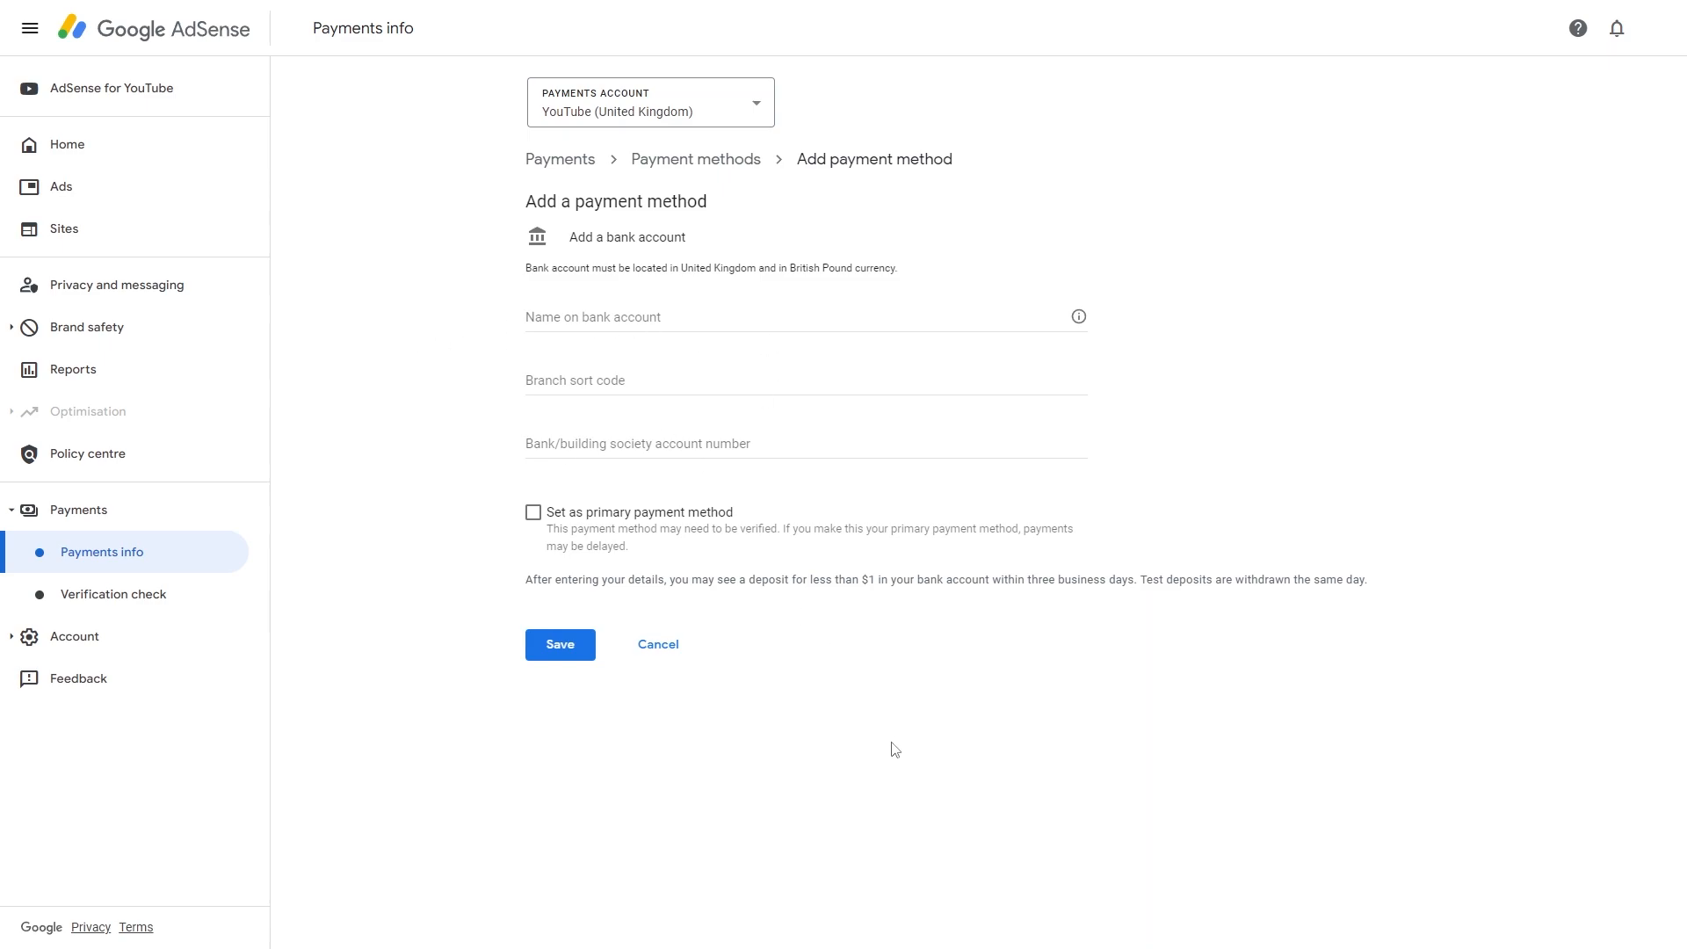
mouse_move(515, 527)
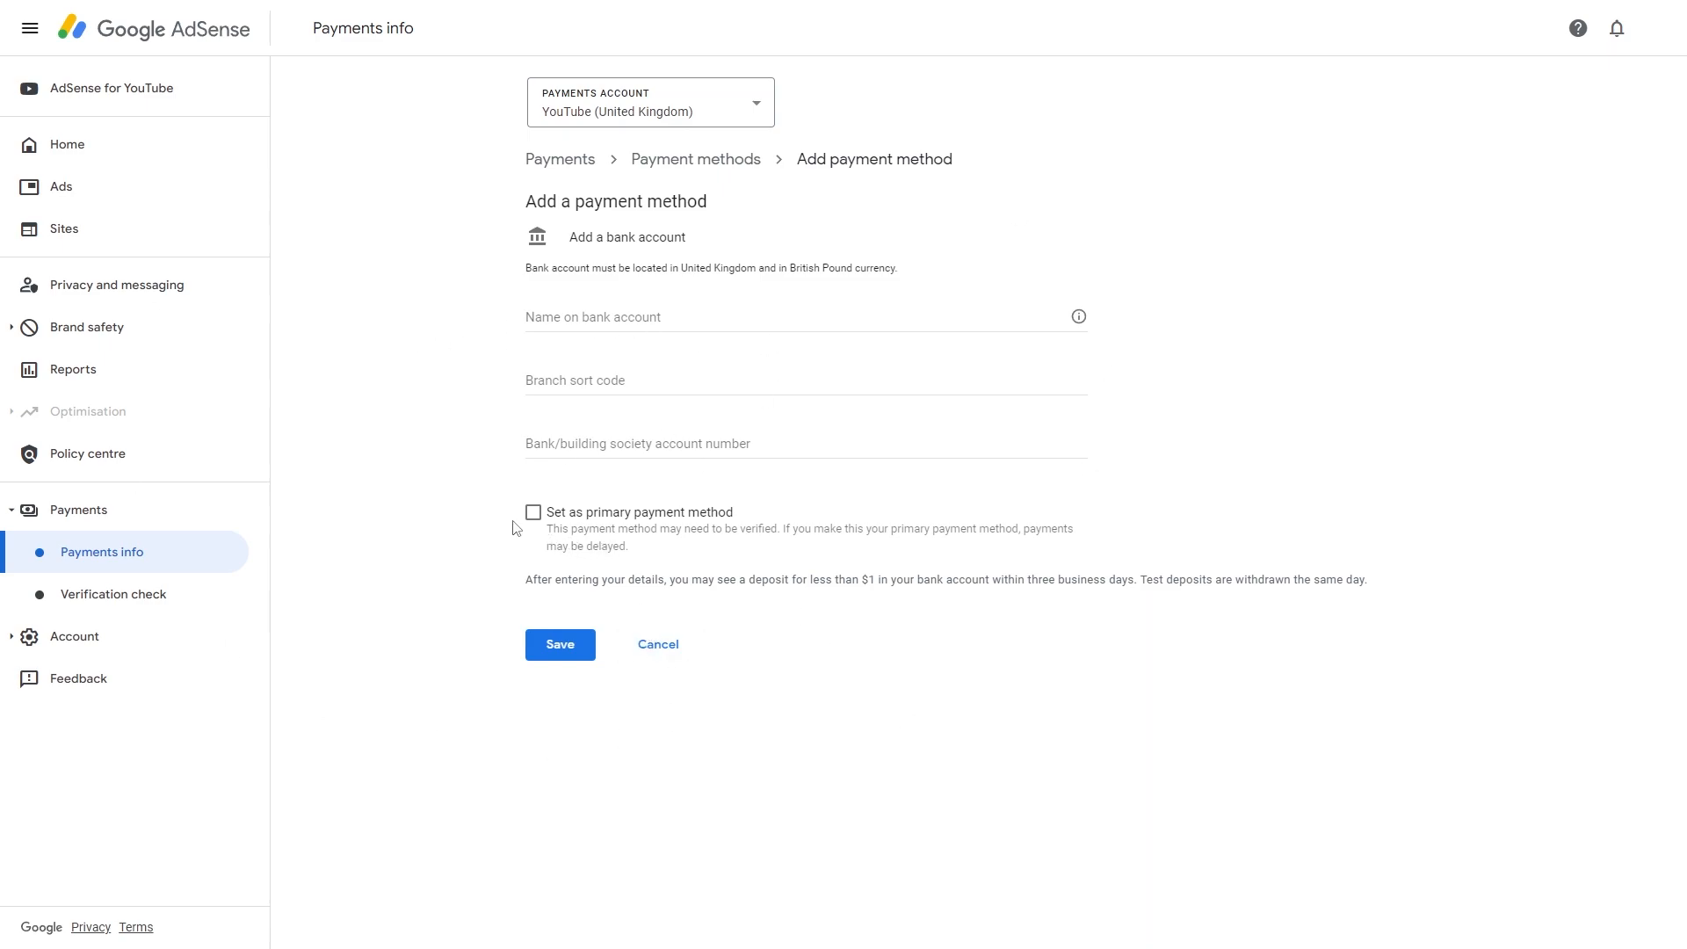
mouse_move(485, 735)
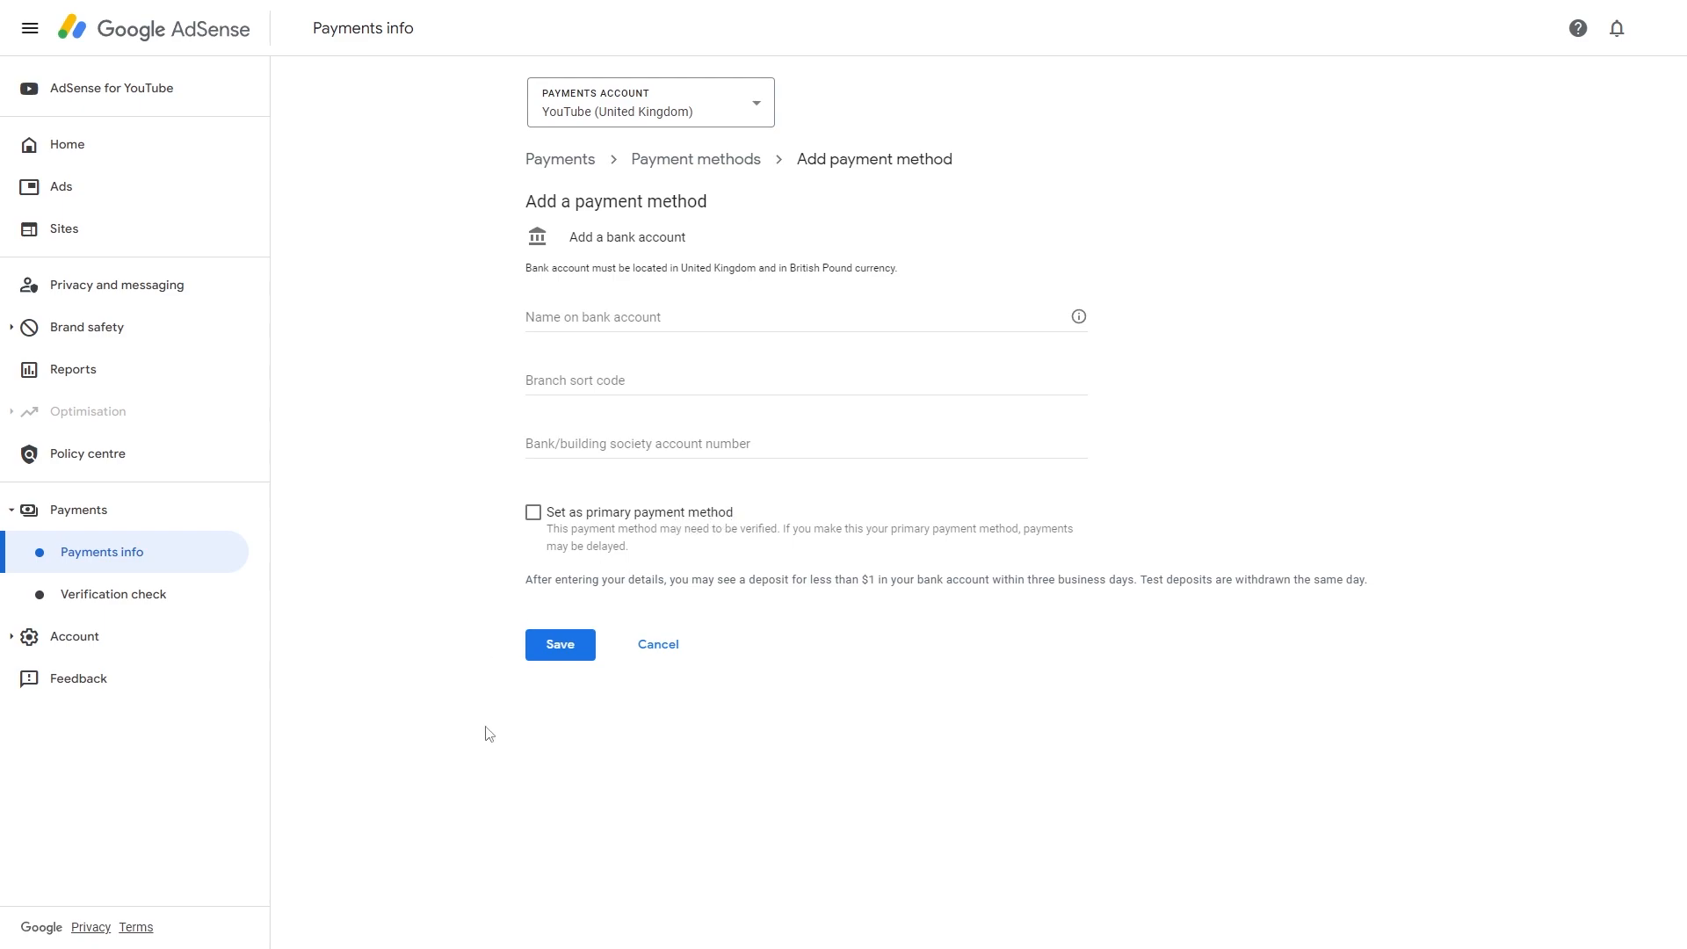
click(657, 643)
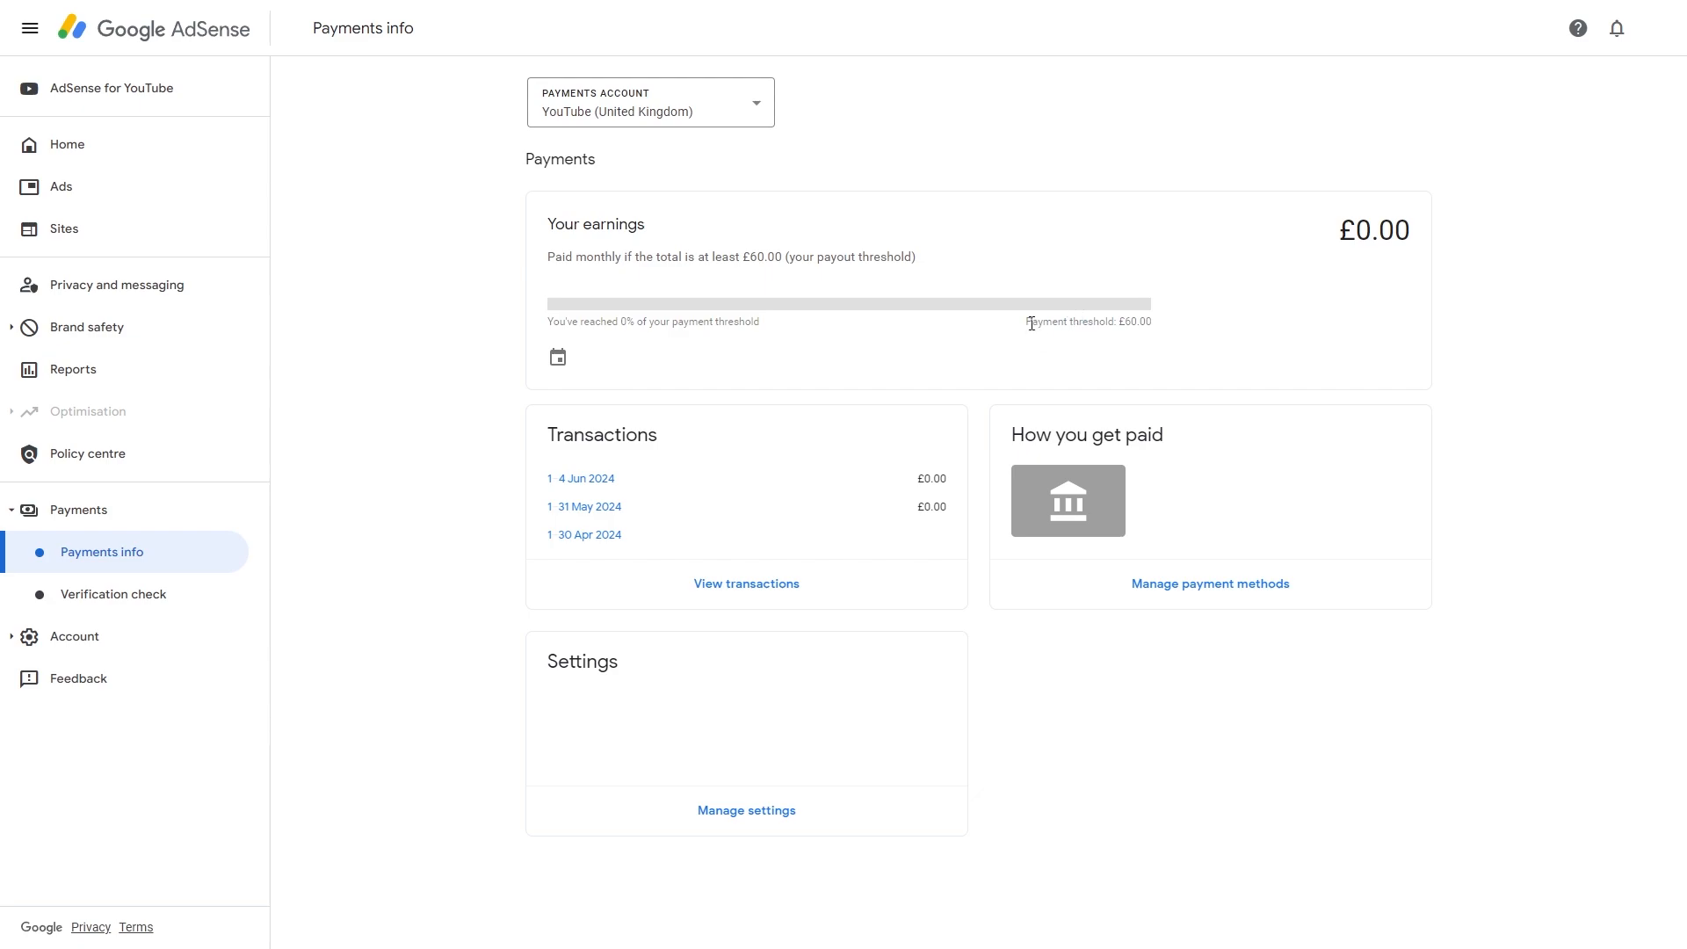
mouse_move(1170, 378)
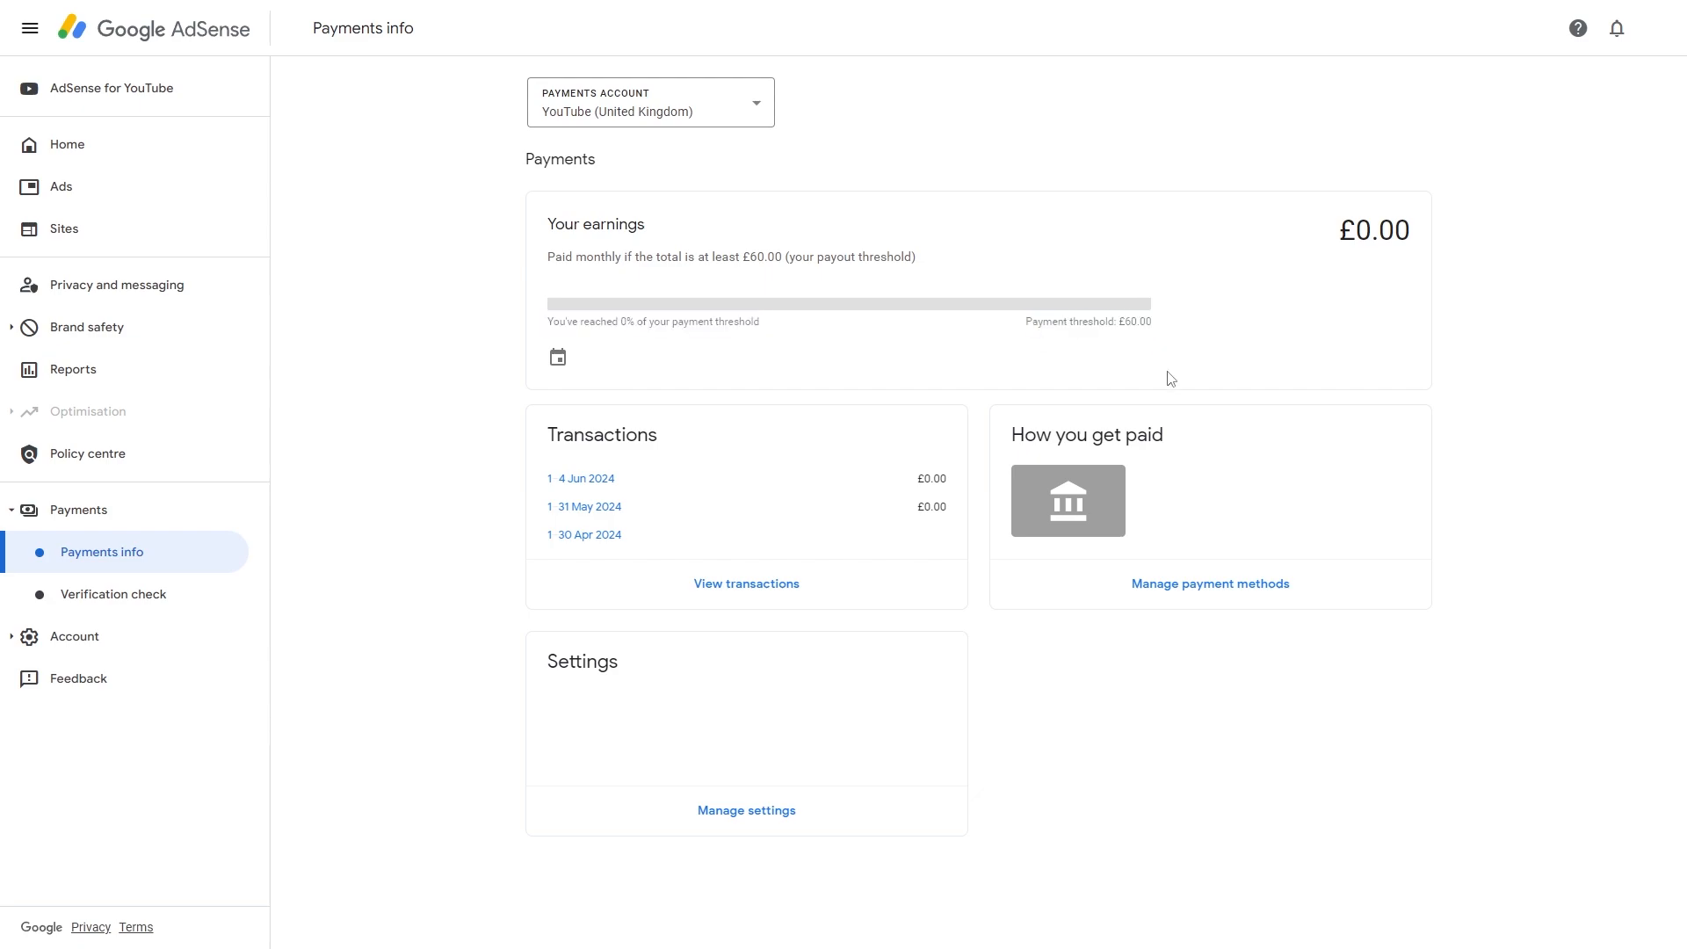
mouse_move(1151, 429)
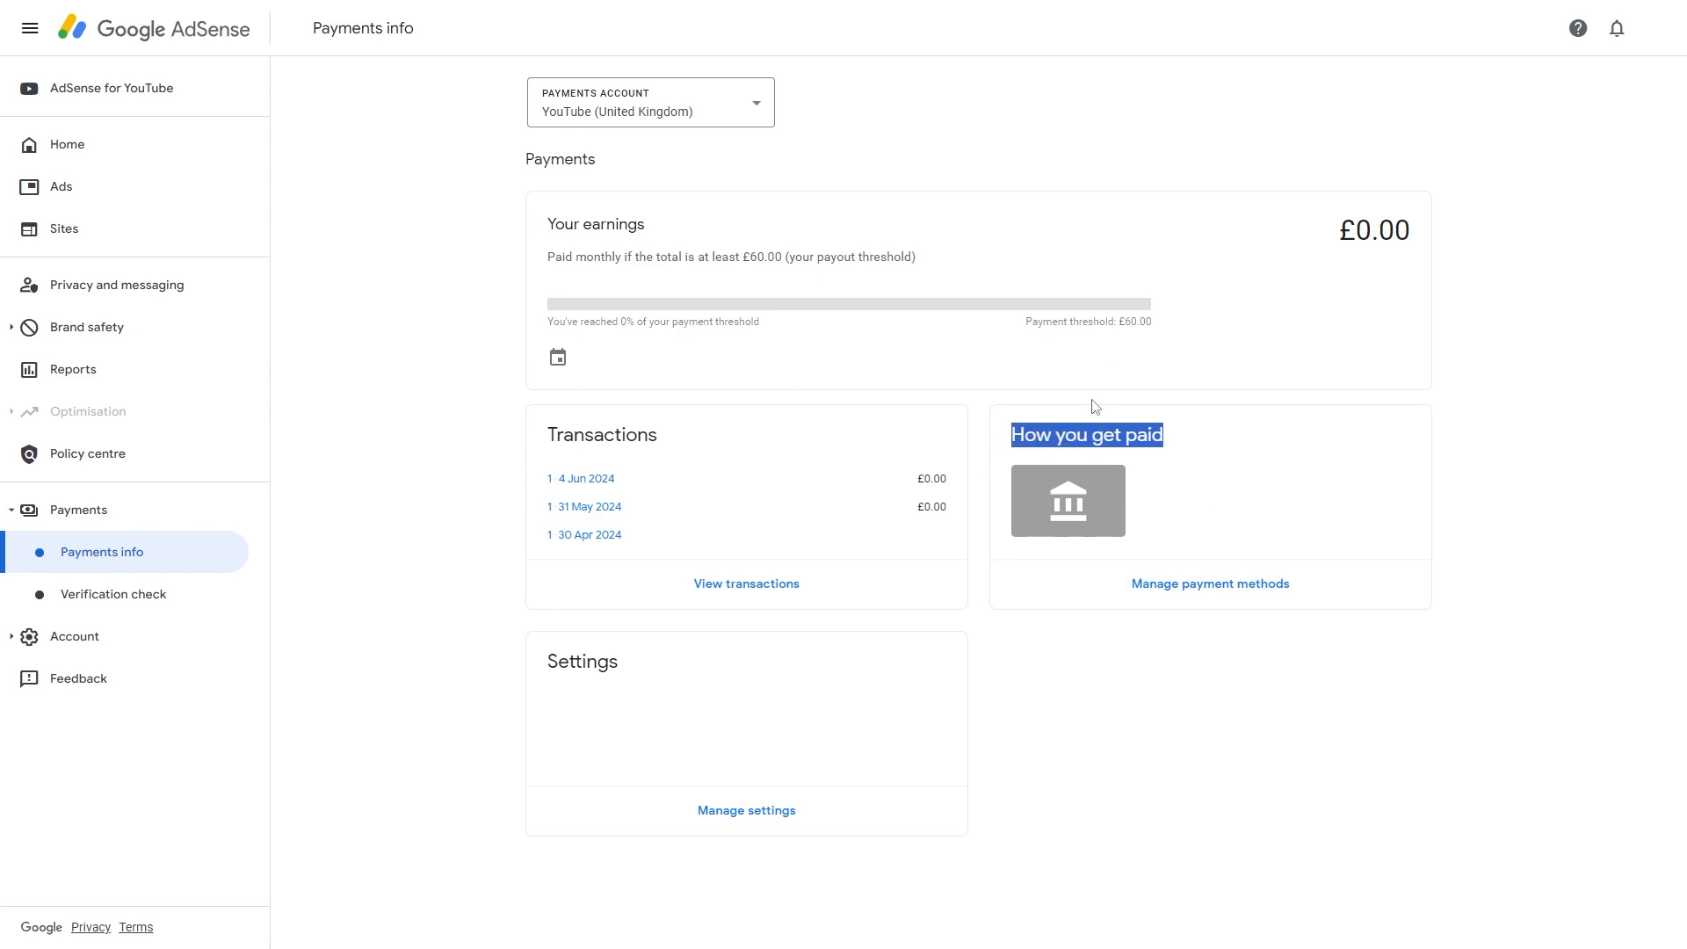
mouse_move(821, 227)
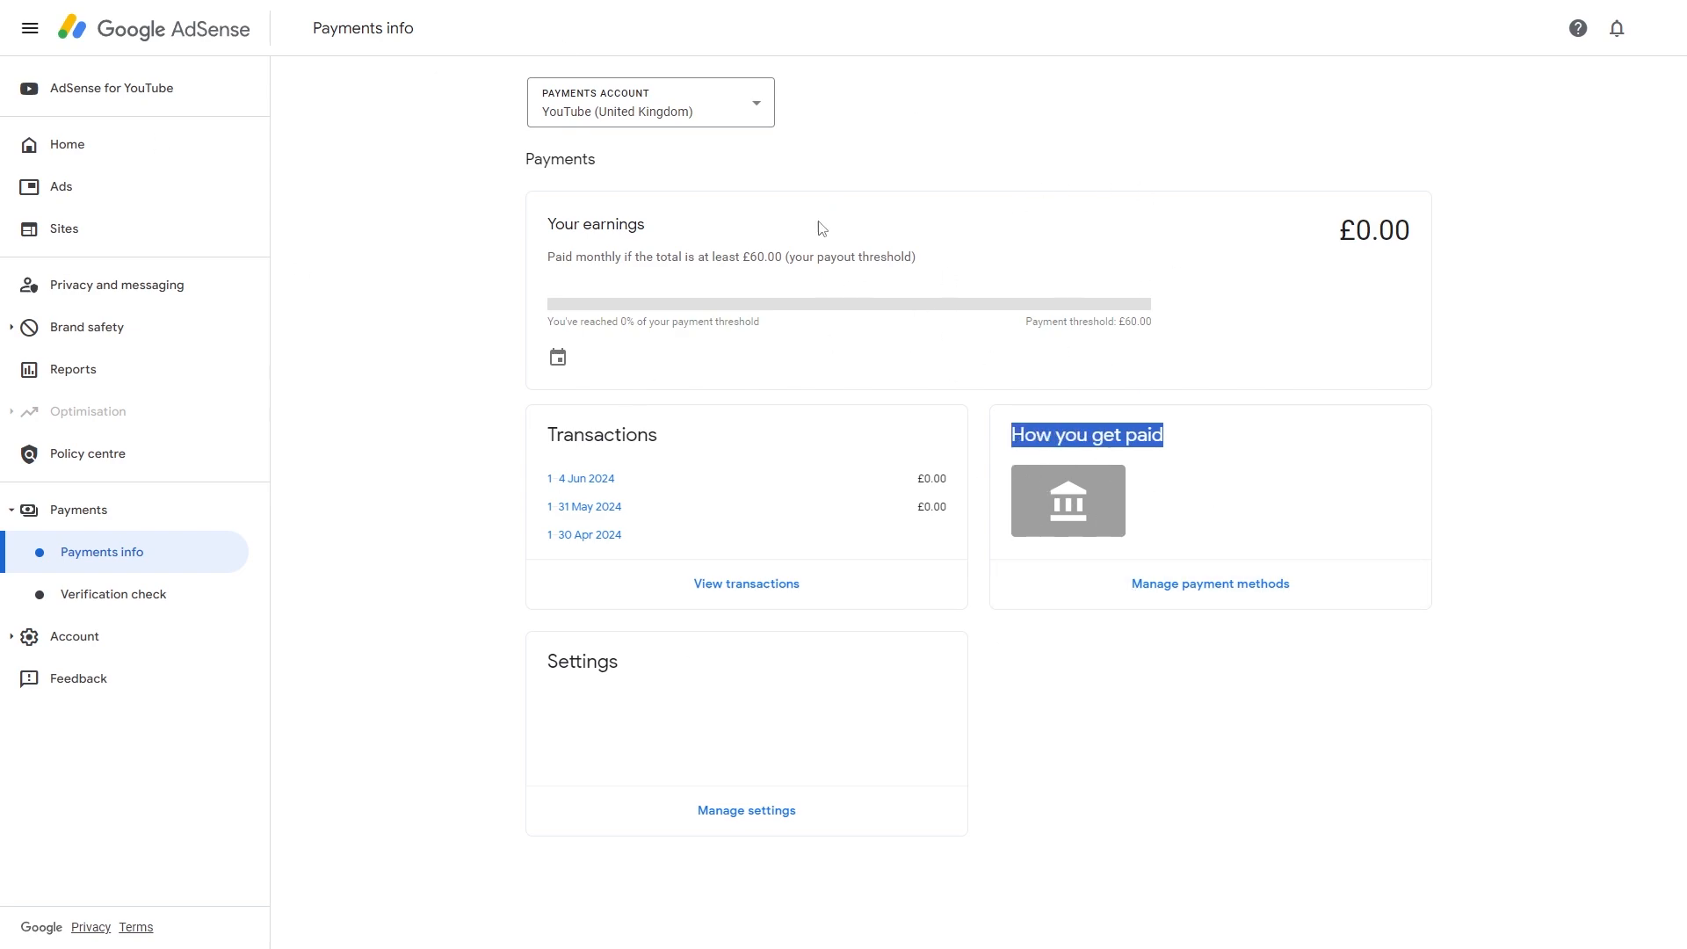